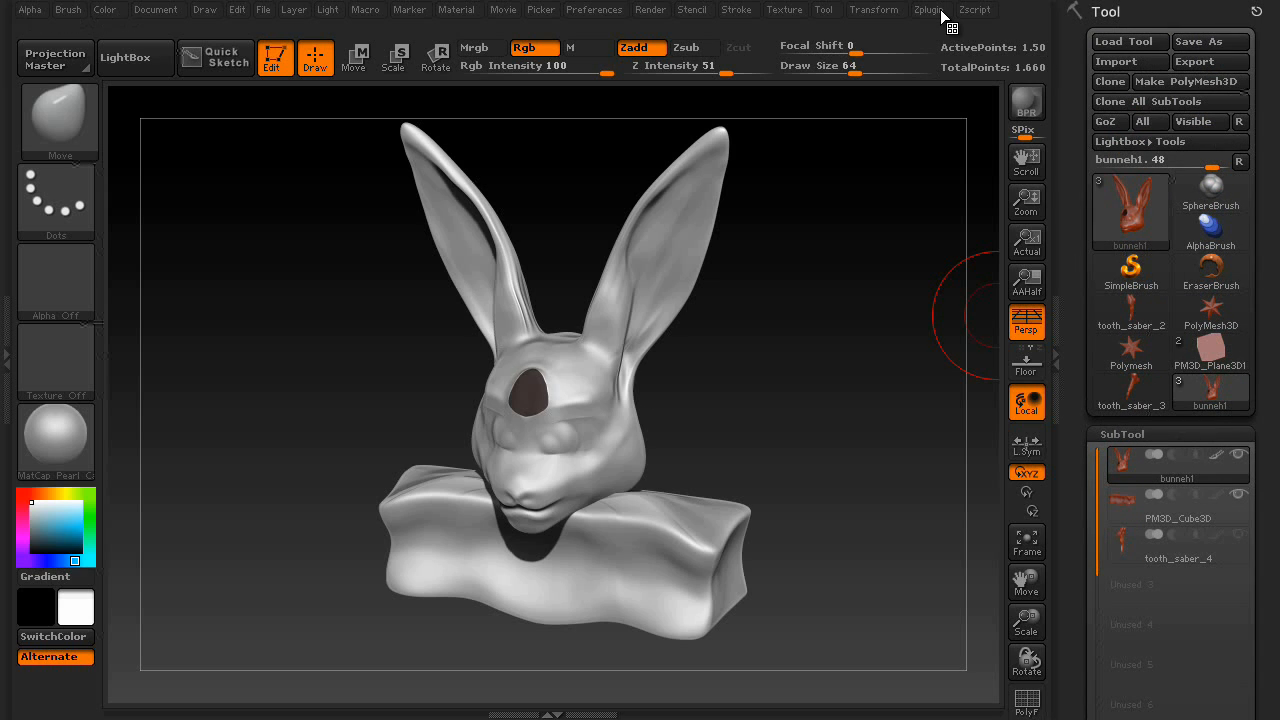
Open the Zplugin menu to list the installed plugins for the three-subtool bunny bust
click(929, 9)
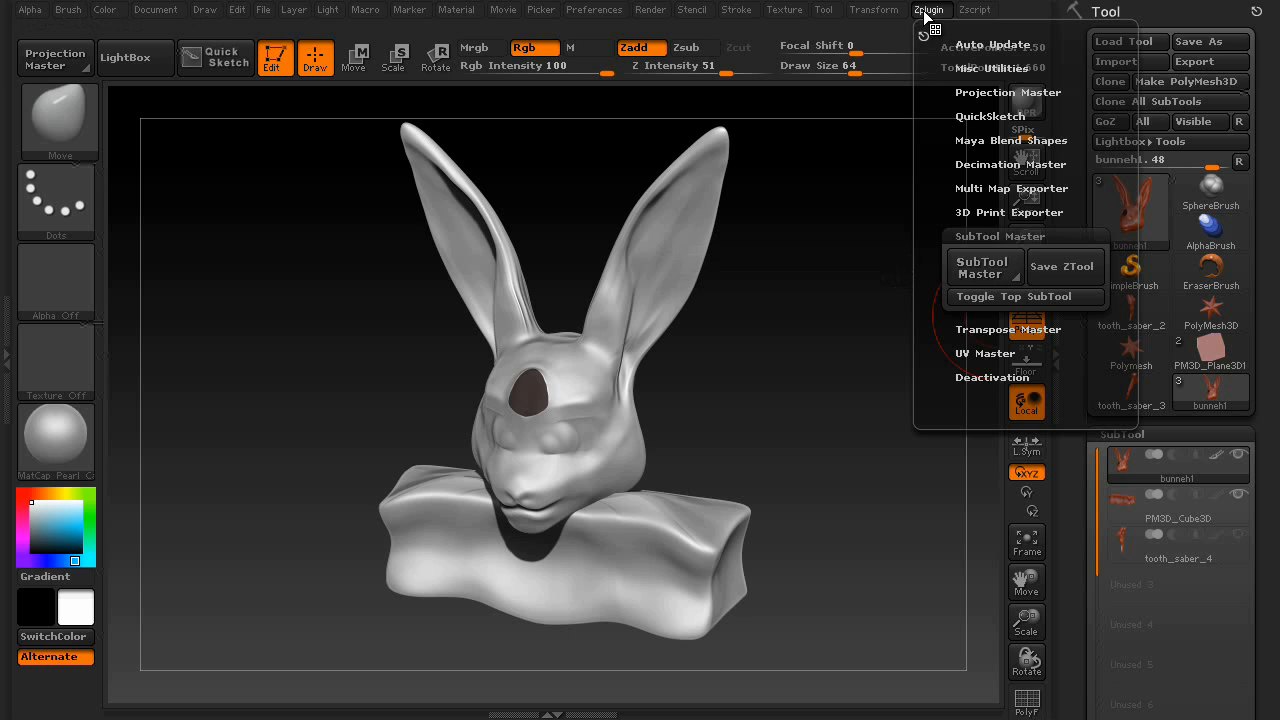
mouse_move(985, 267)
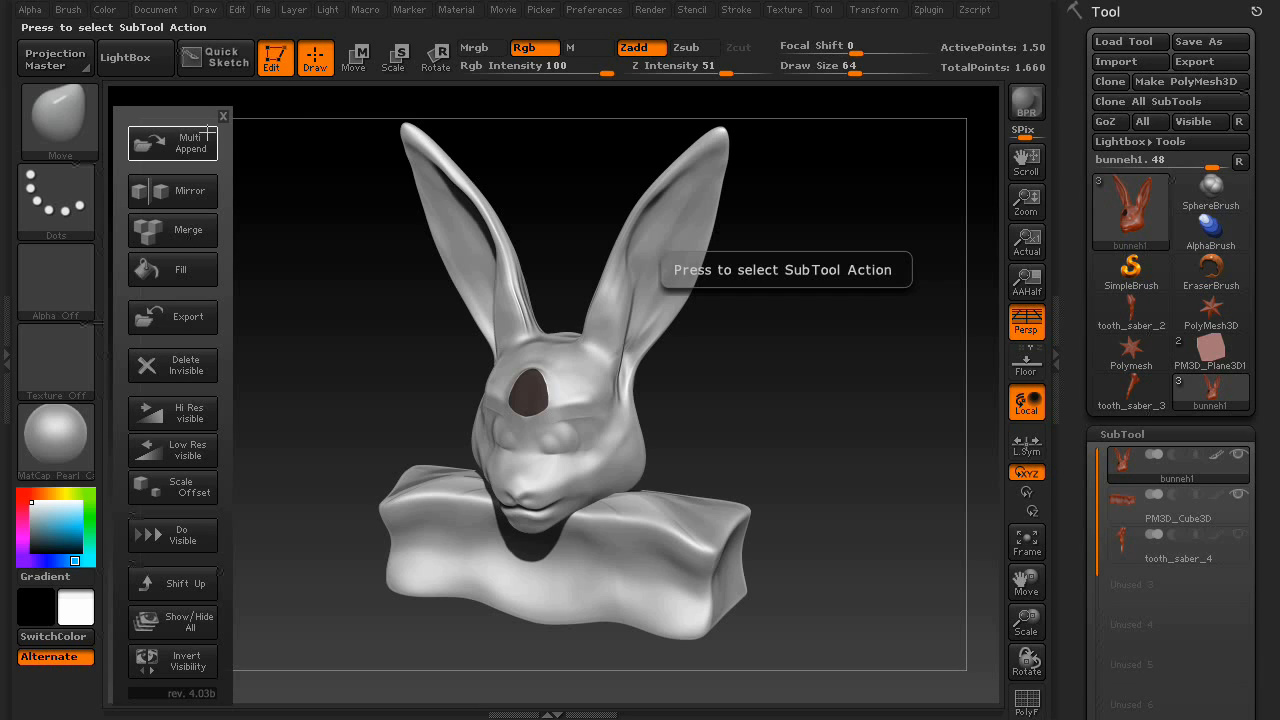
mouse_move(172, 229)
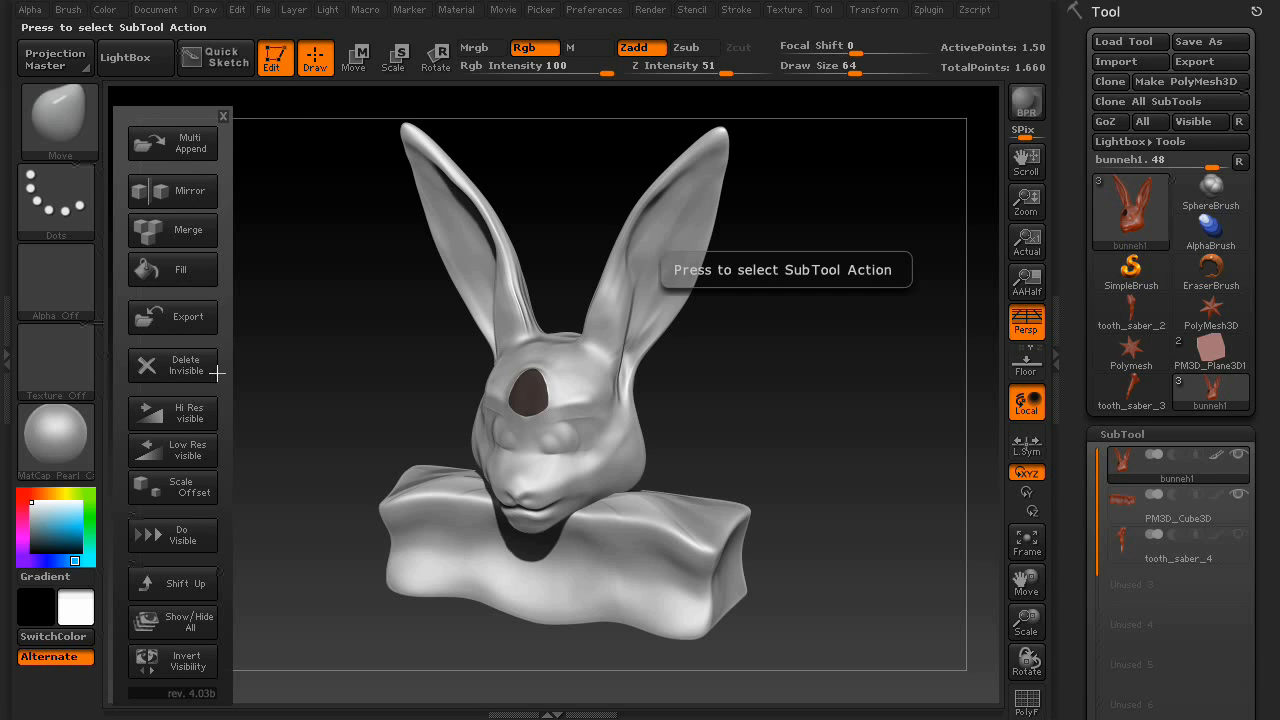
mouse_move(228, 416)
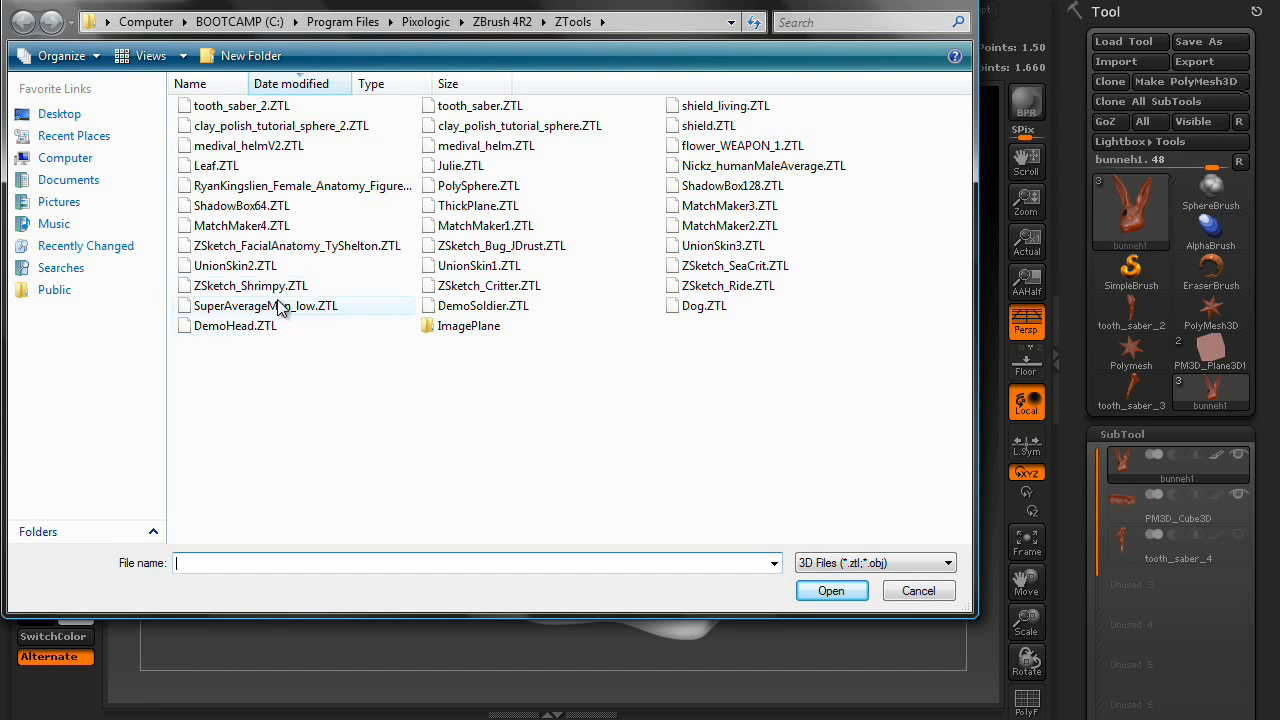
mouse_move(283, 305)
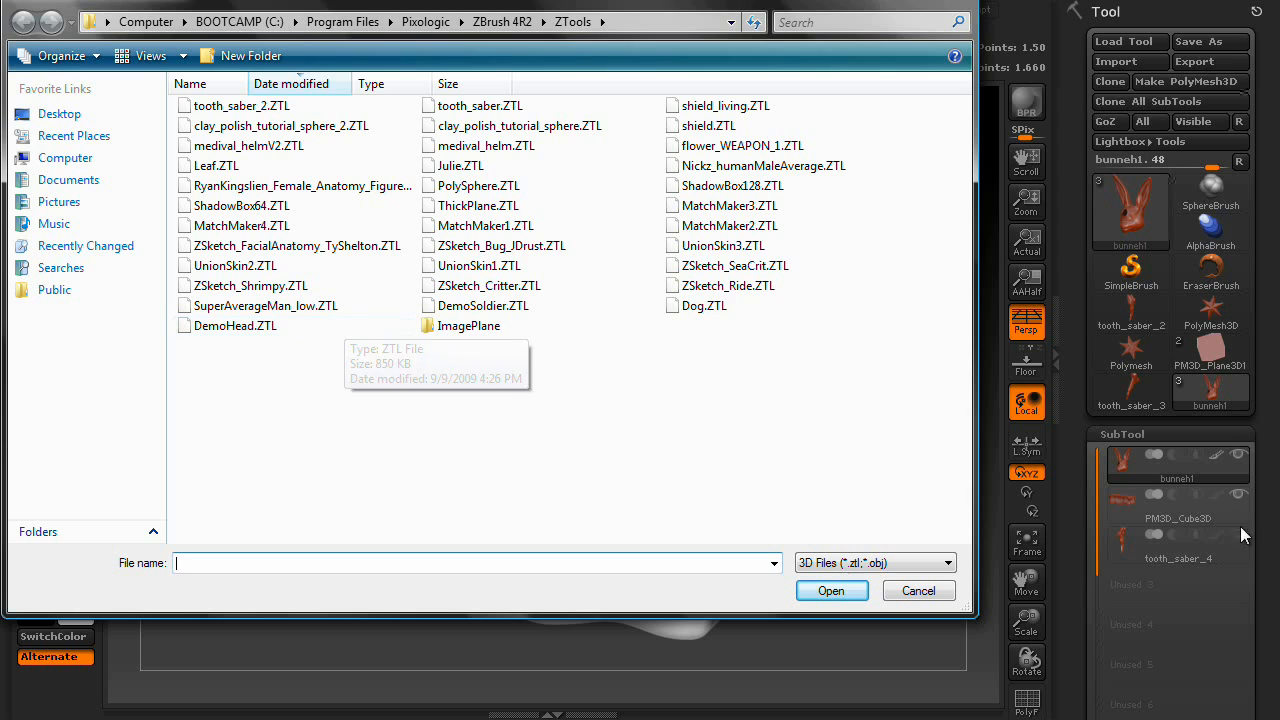
mouse_move(435, 462)
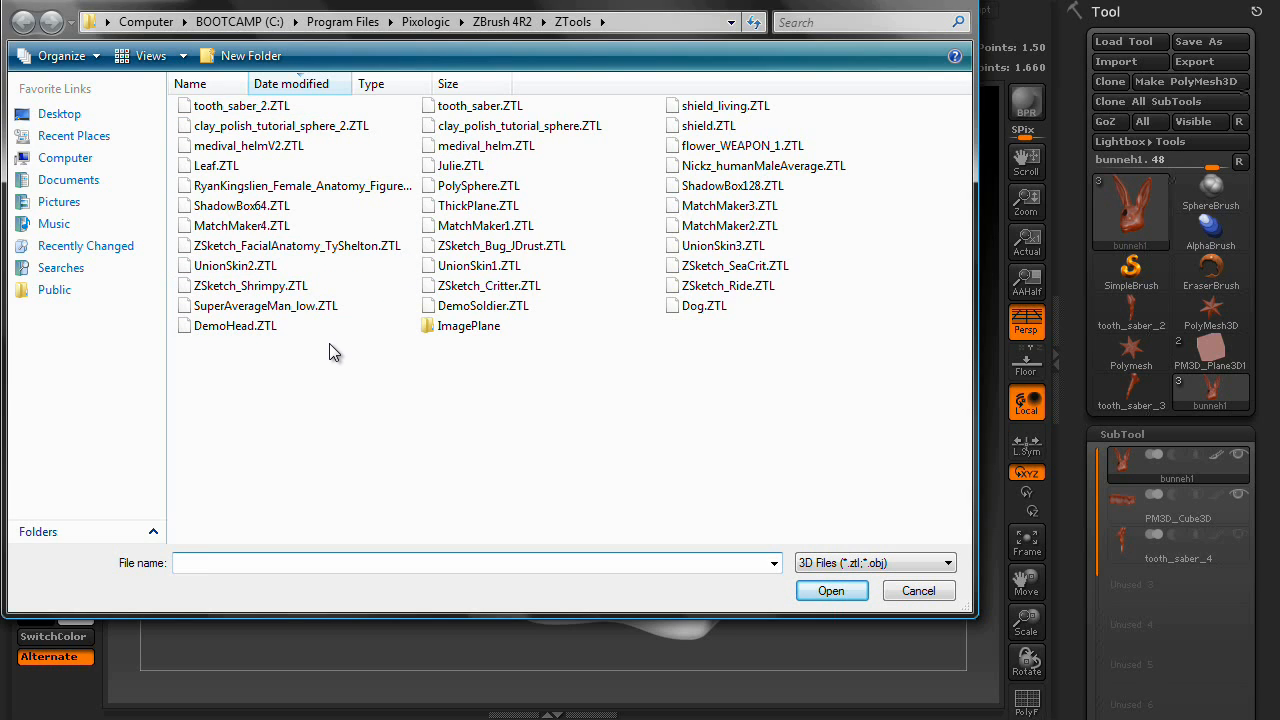
Start Multi Append to select many ZTL files from the ZTools folder
click(235, 325)
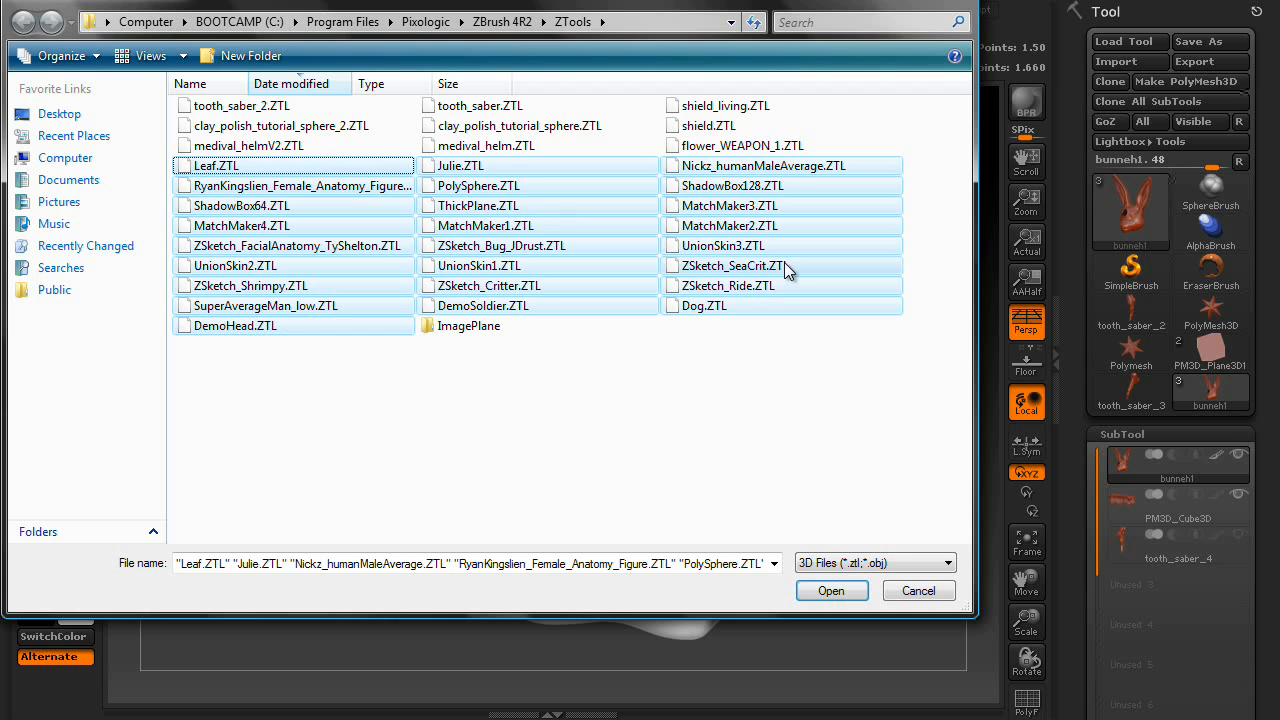
mouse_move(696, 518)
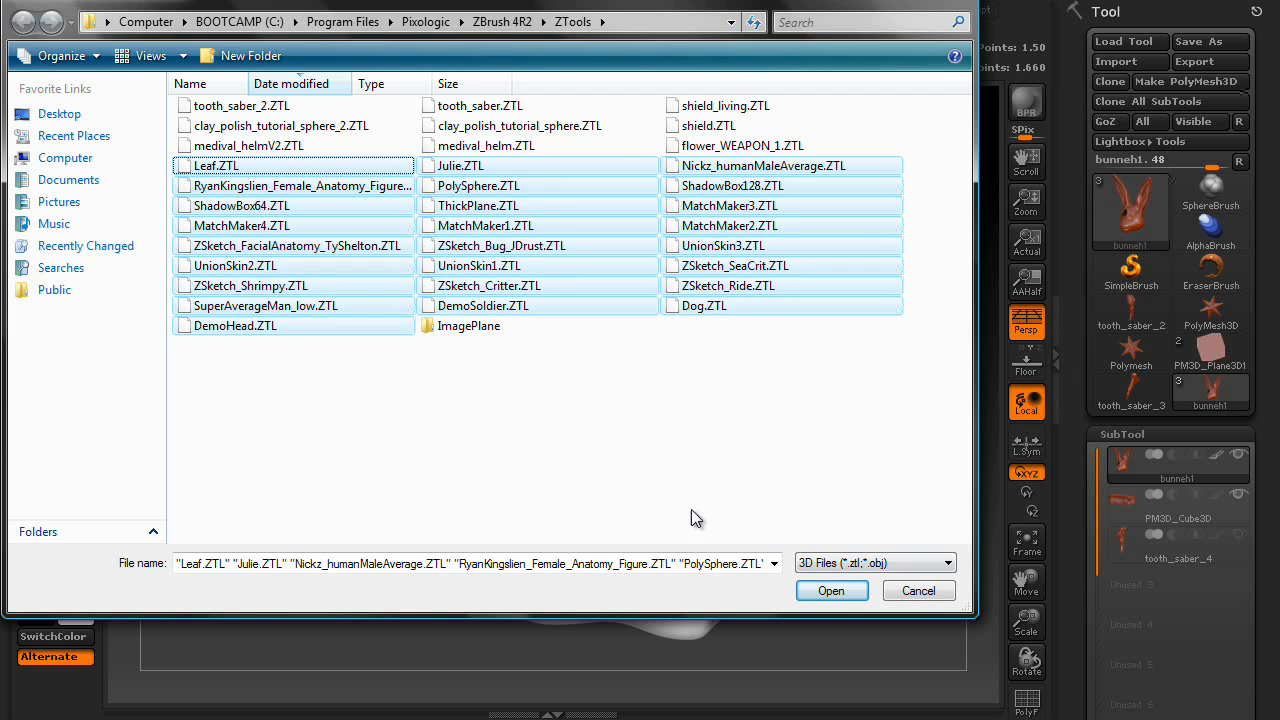
Cancel the file picker and orbit the bust to inspect the tooth_saber_4 earring
click(831, 590)
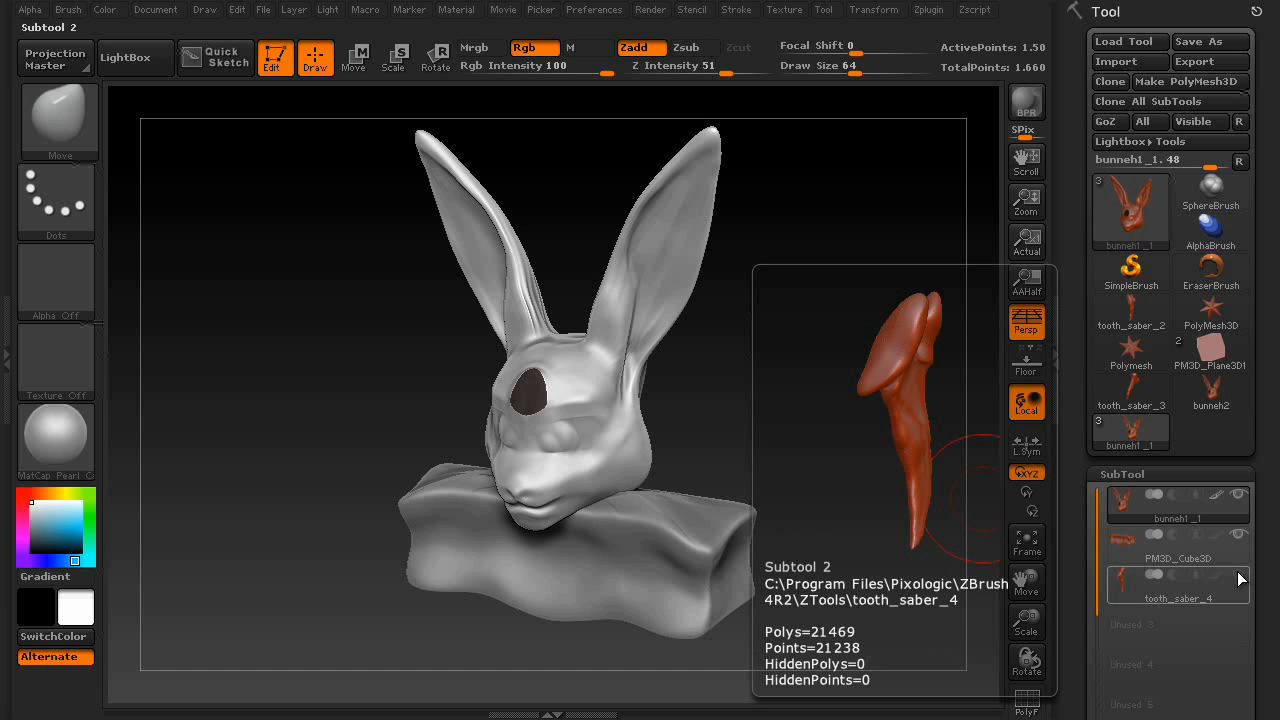
mouse_move(1248, 600)
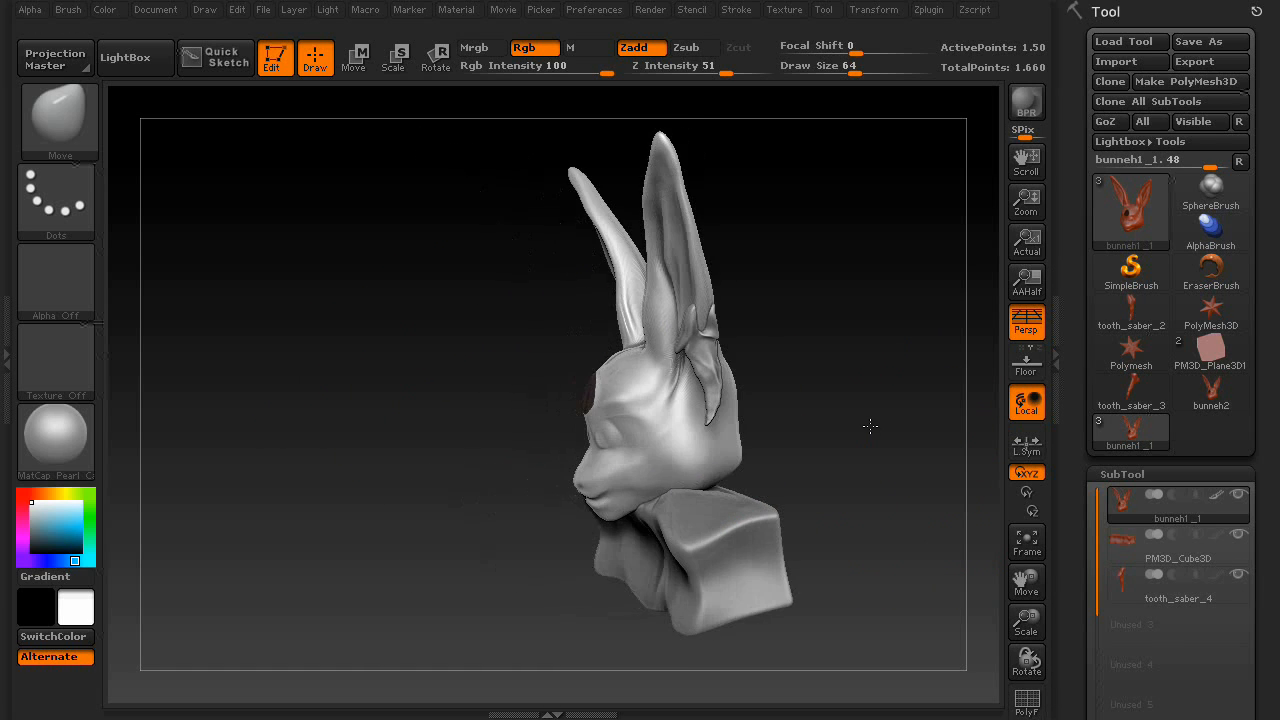
drag(870, 427, 895, 432)
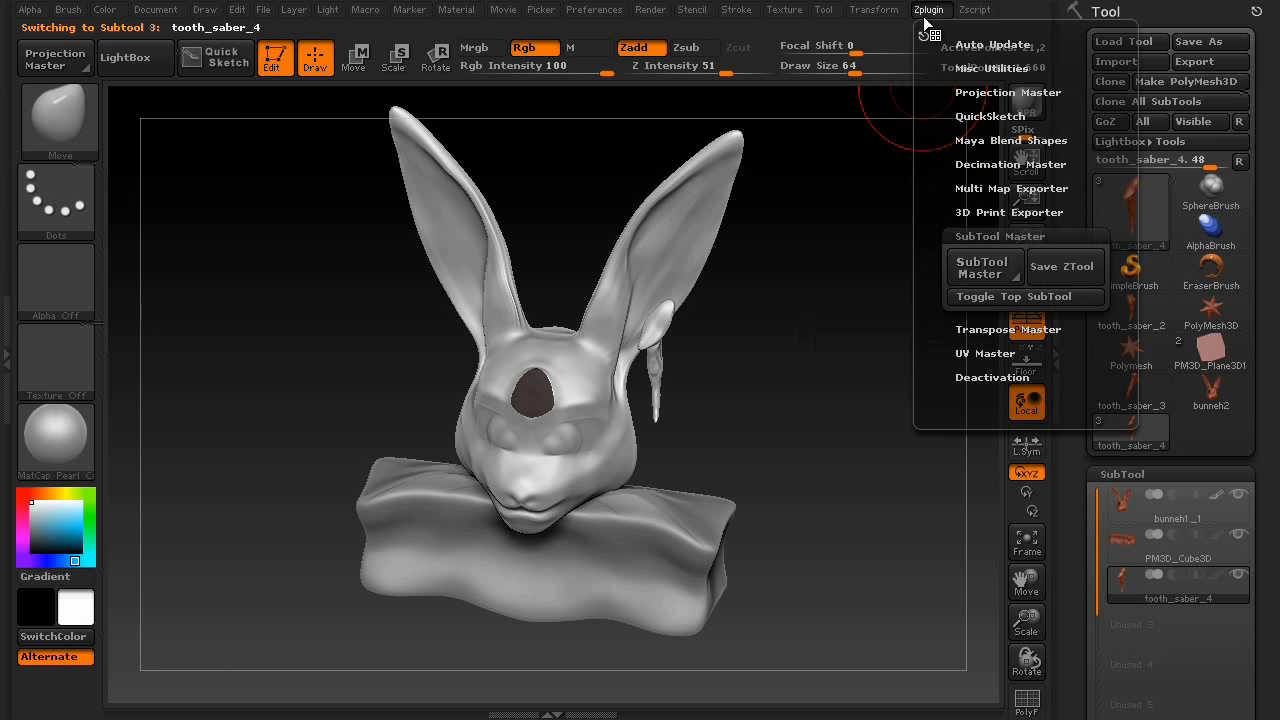
Mirror tooth_saber_4 on the X axis, appended as new subtool tooth_saber_5
click(215, 215)
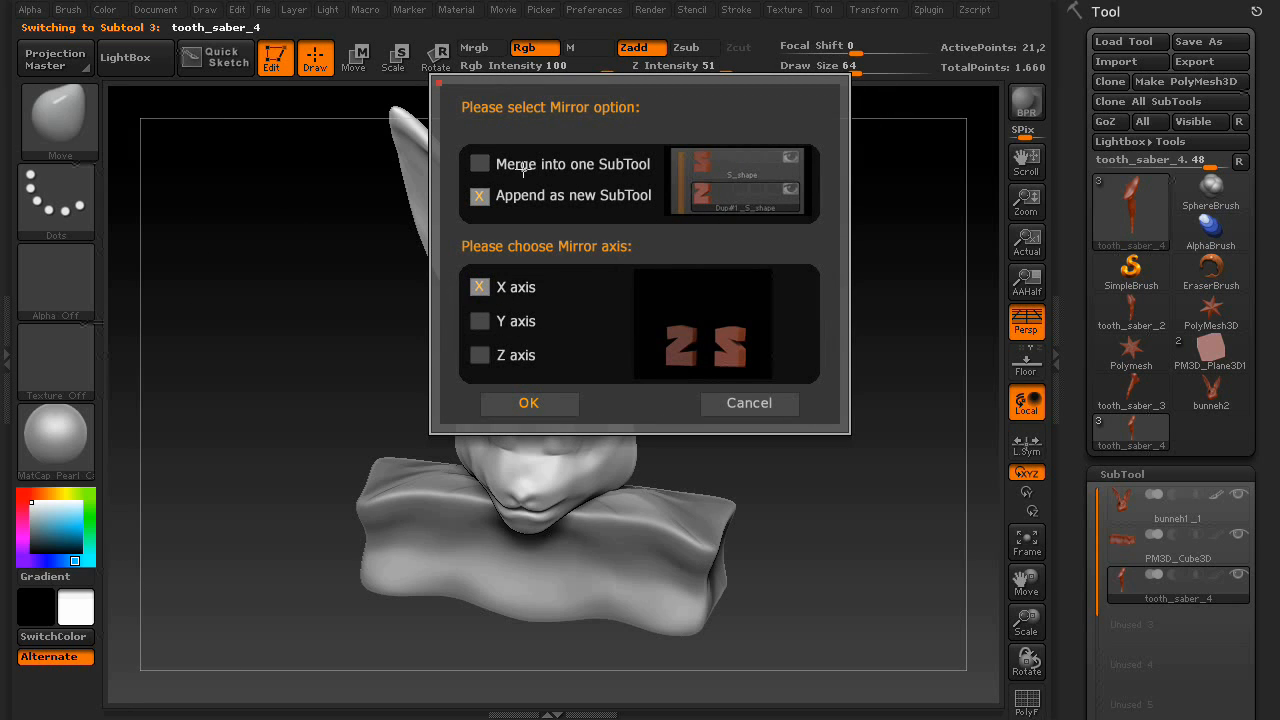
mouse_move(608, 209)
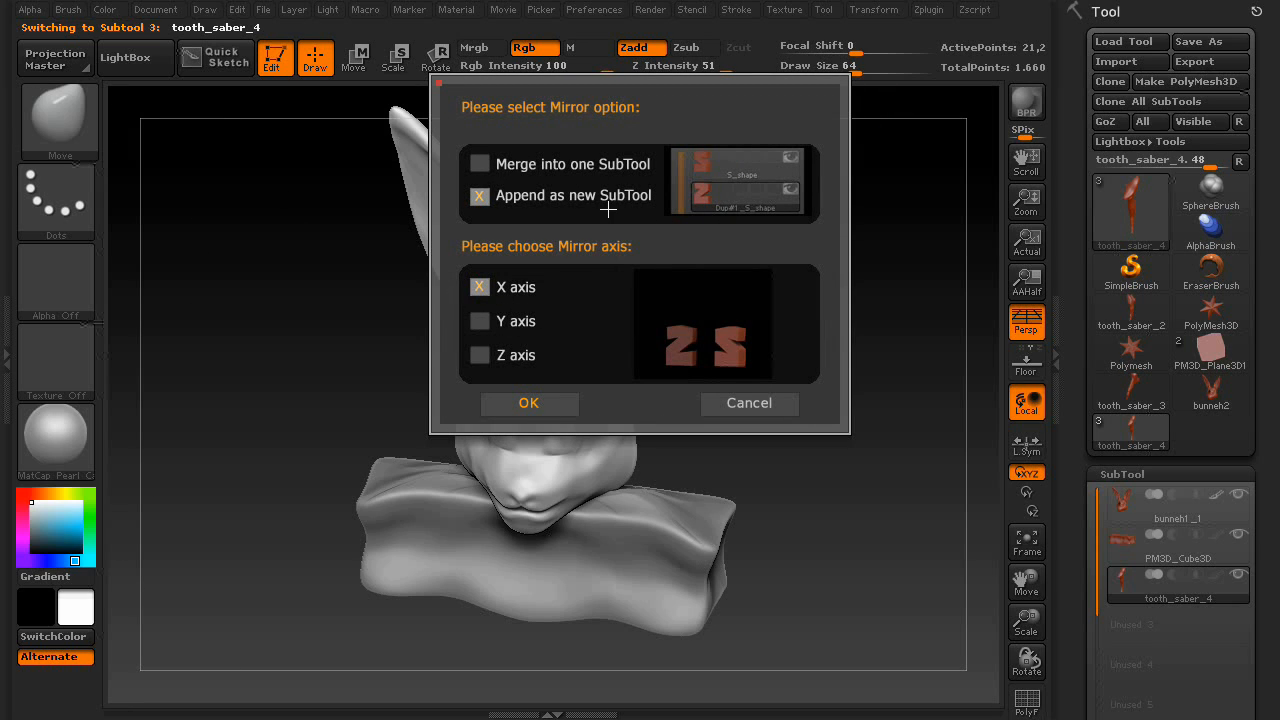
mouse_move(620, 178)
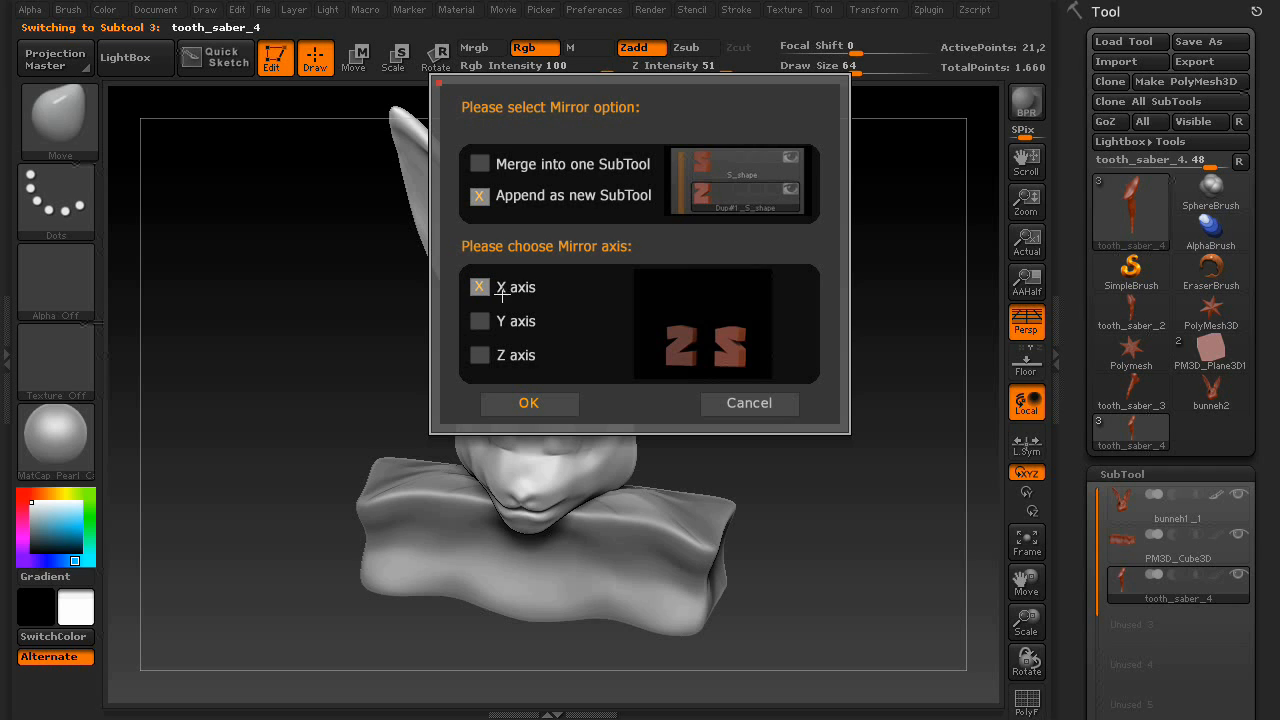
mouse_move(525, 288)
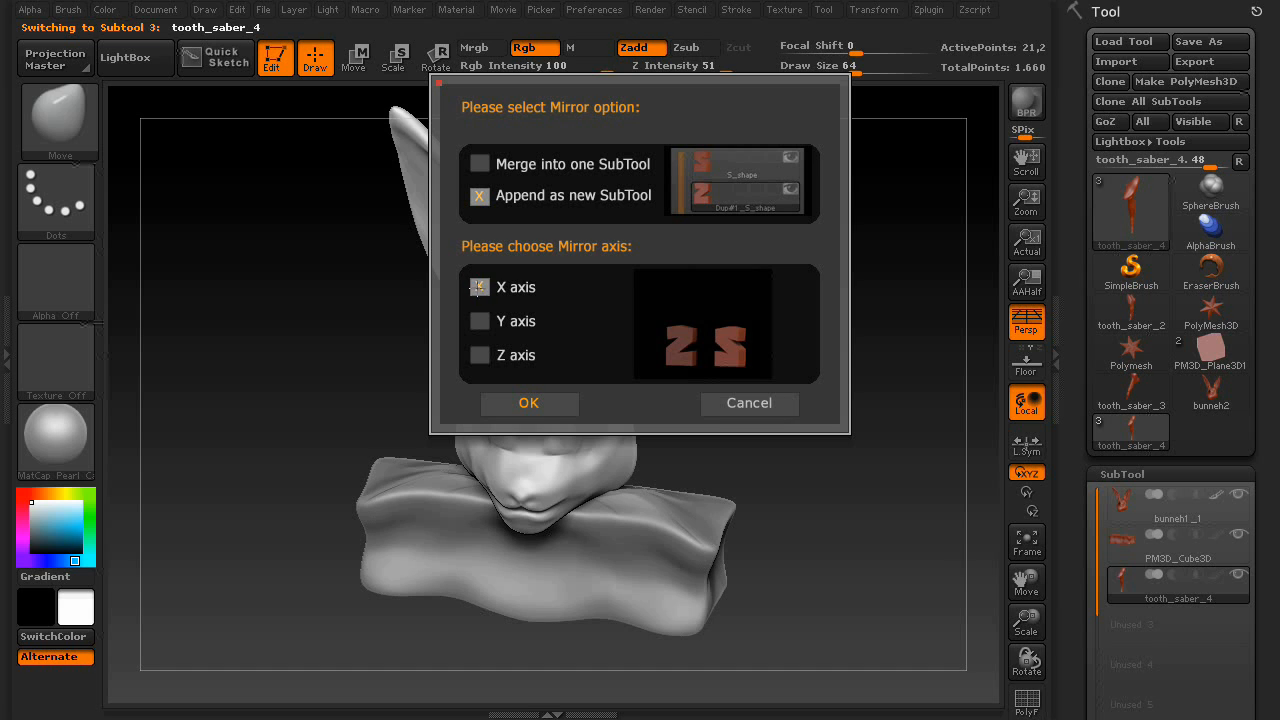
click(529, 403)
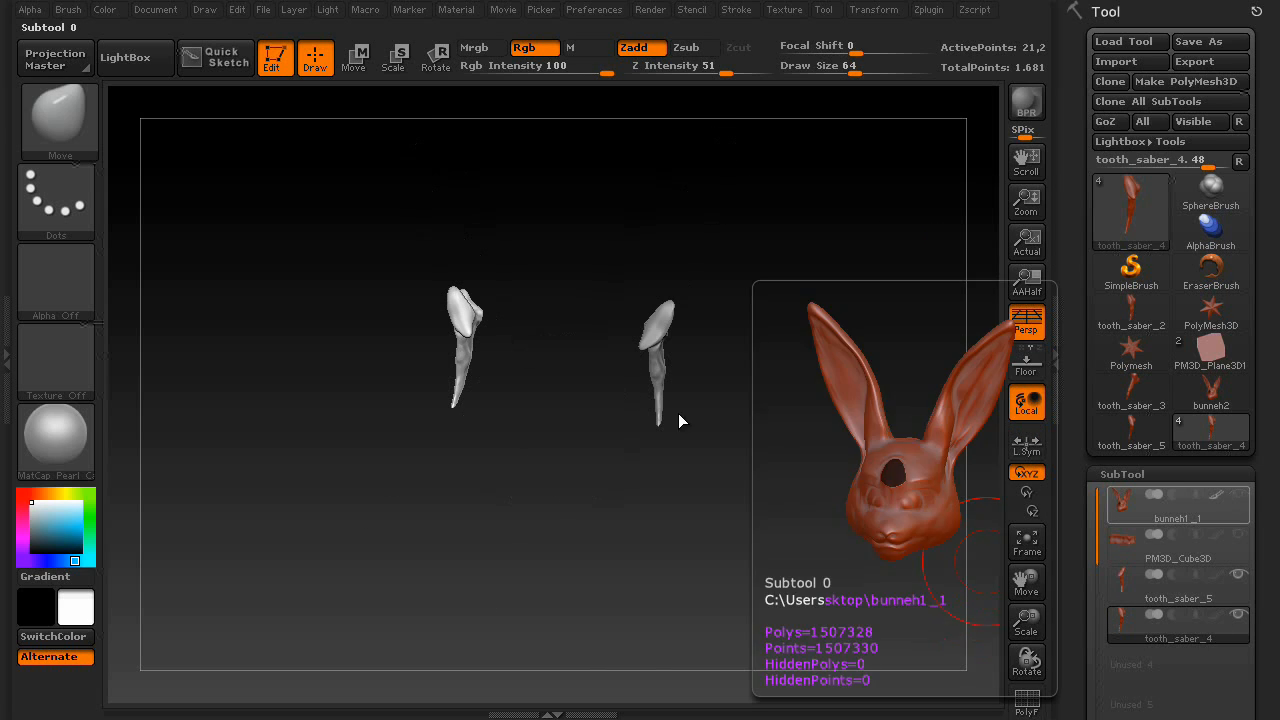
Merge both earrings into Merged_tooth_saber_4 with Merge only, select it, and re-show the plinth
click(929, 9)
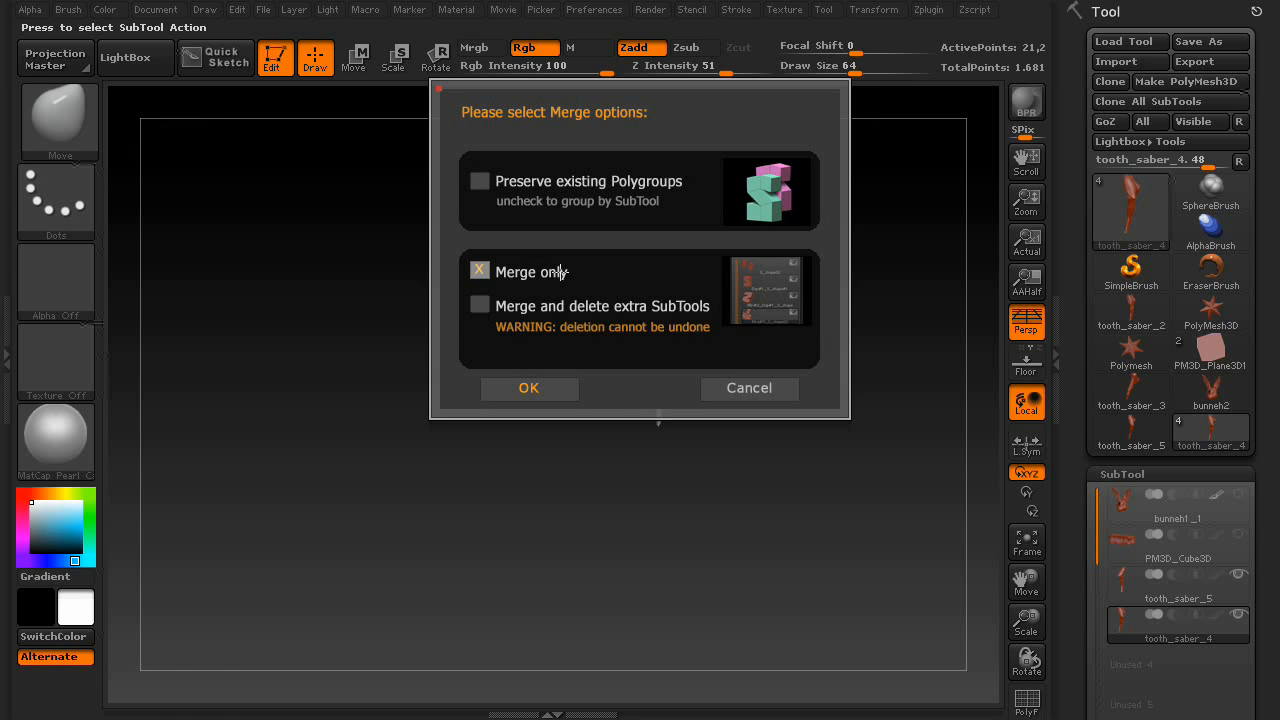
mouse_move(770, 290)
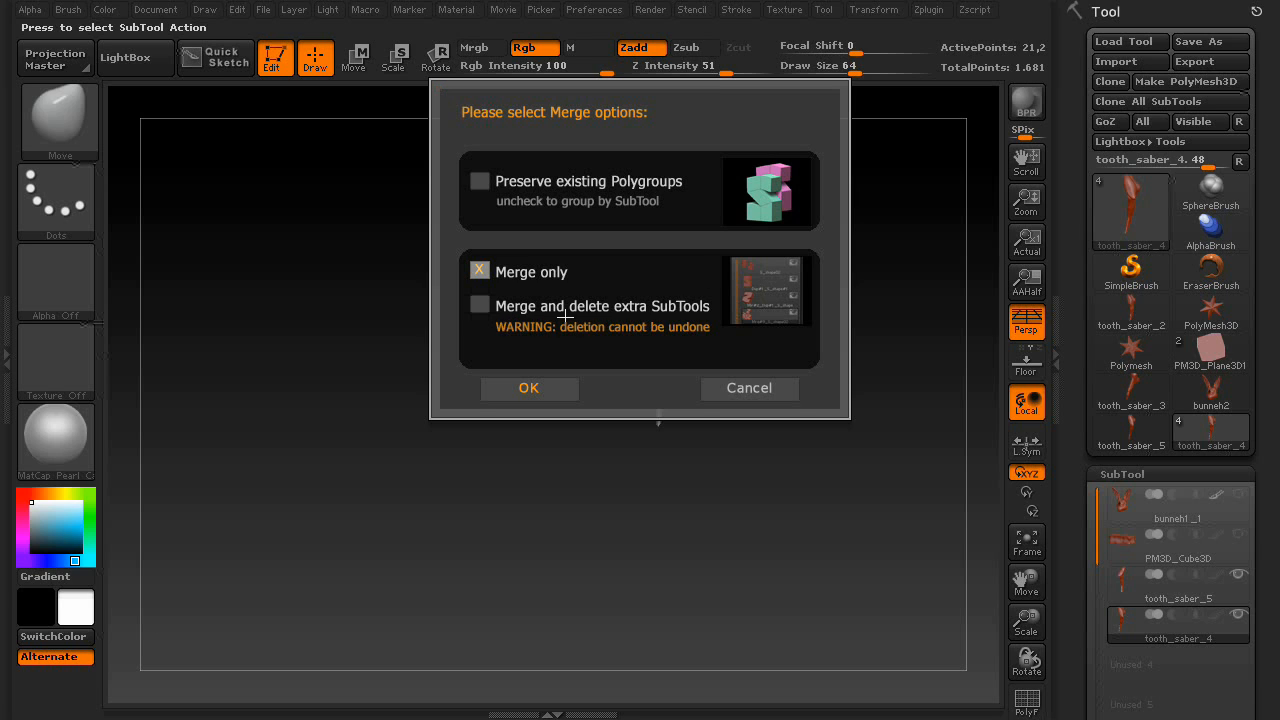
mouse_move(667, 318)
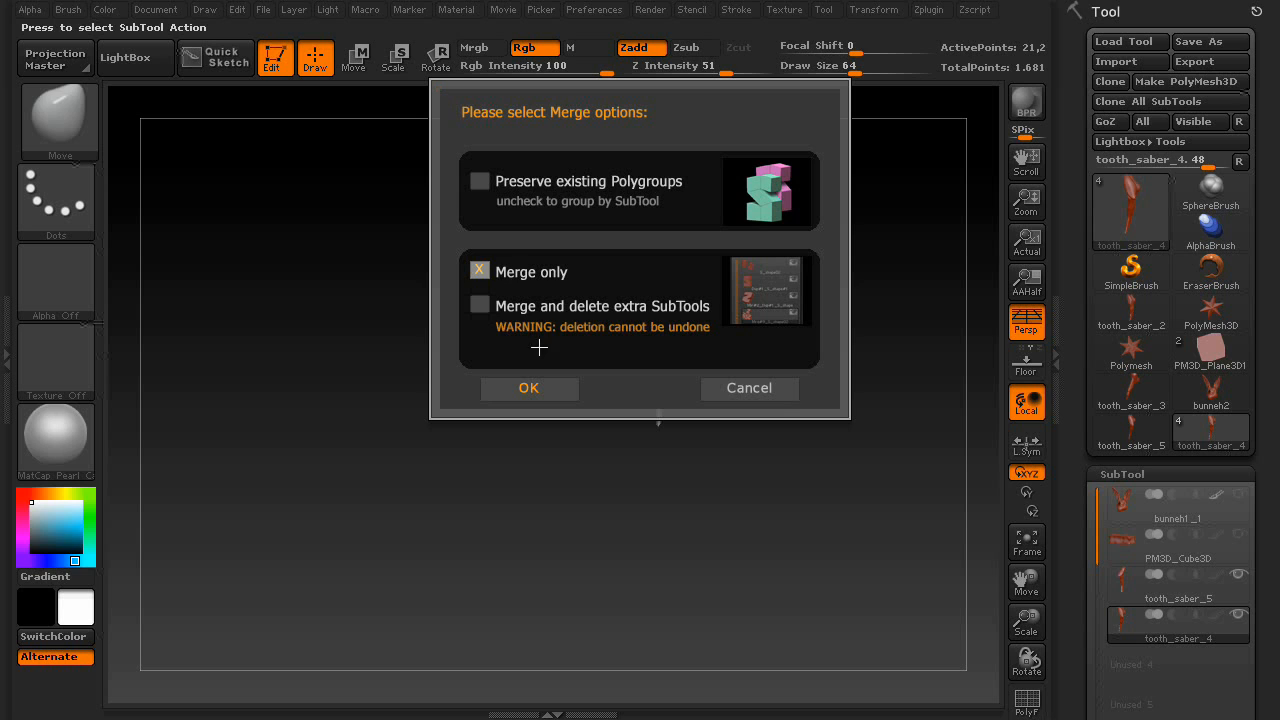
click(529, 388)
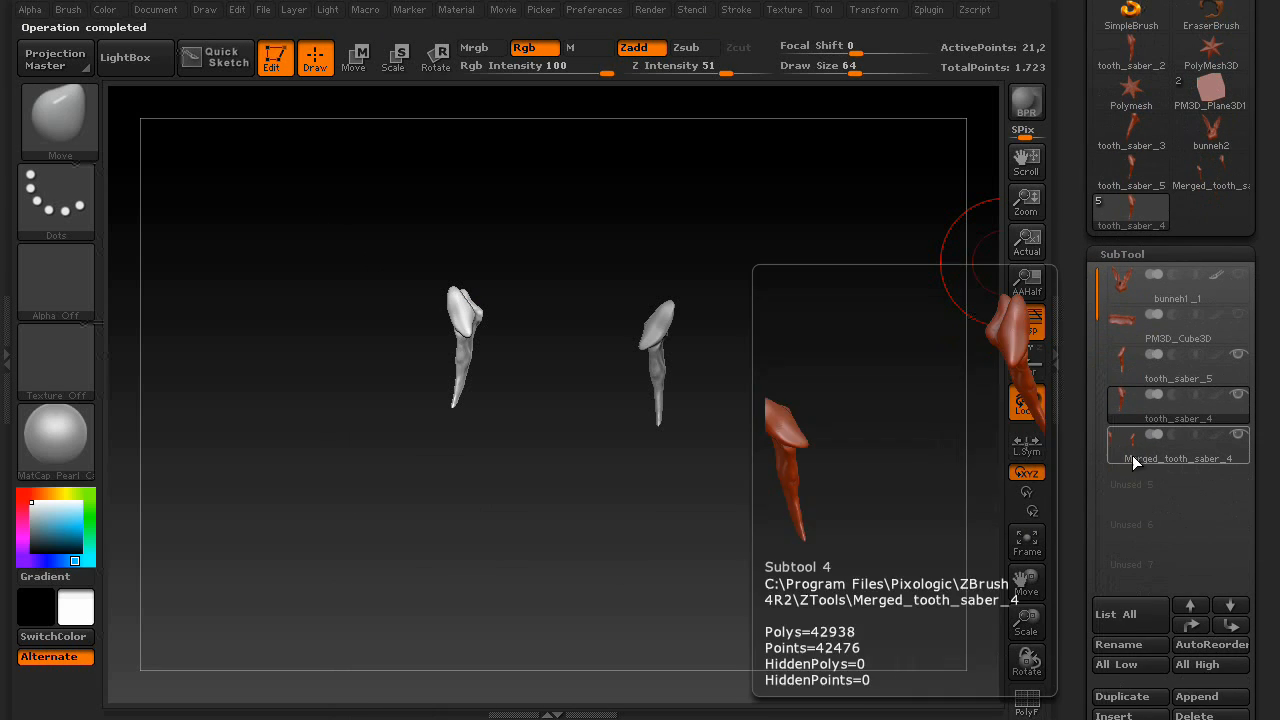
click(1177, 458)
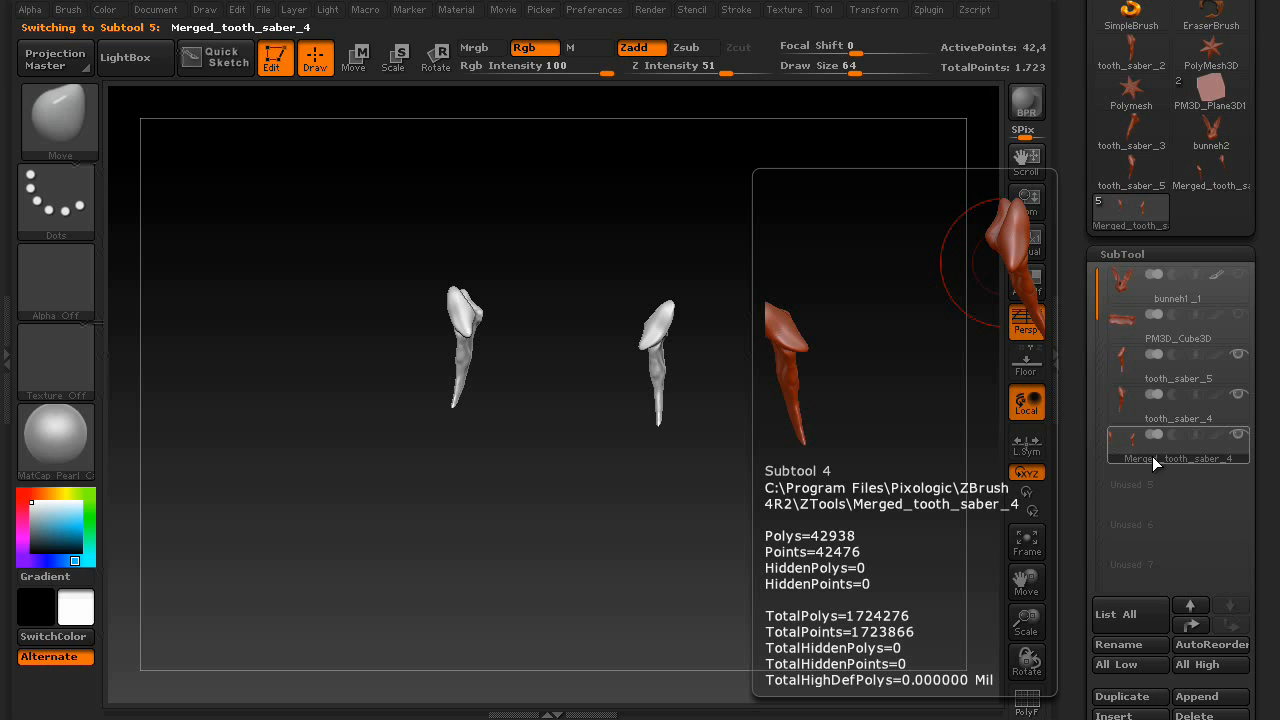
click(1178, 405)
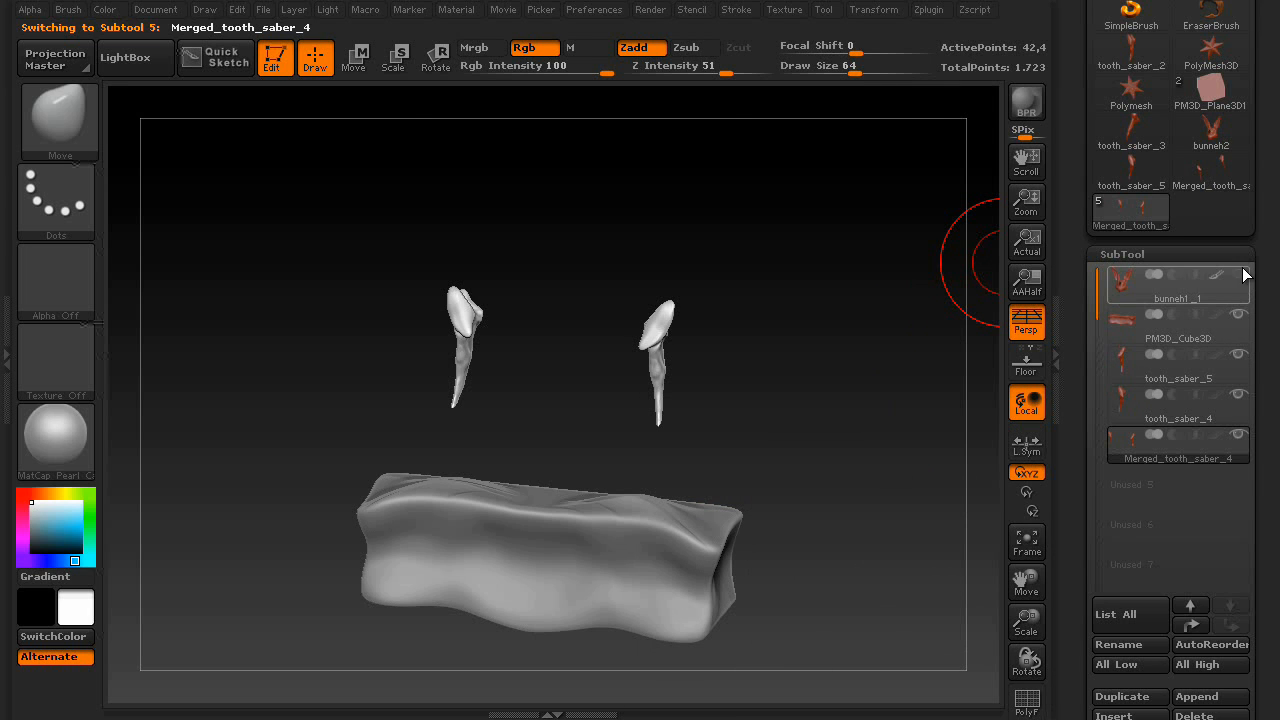
Run SubTool Master Fill with Color only, filling the bunny head plain white
click(929, 9)
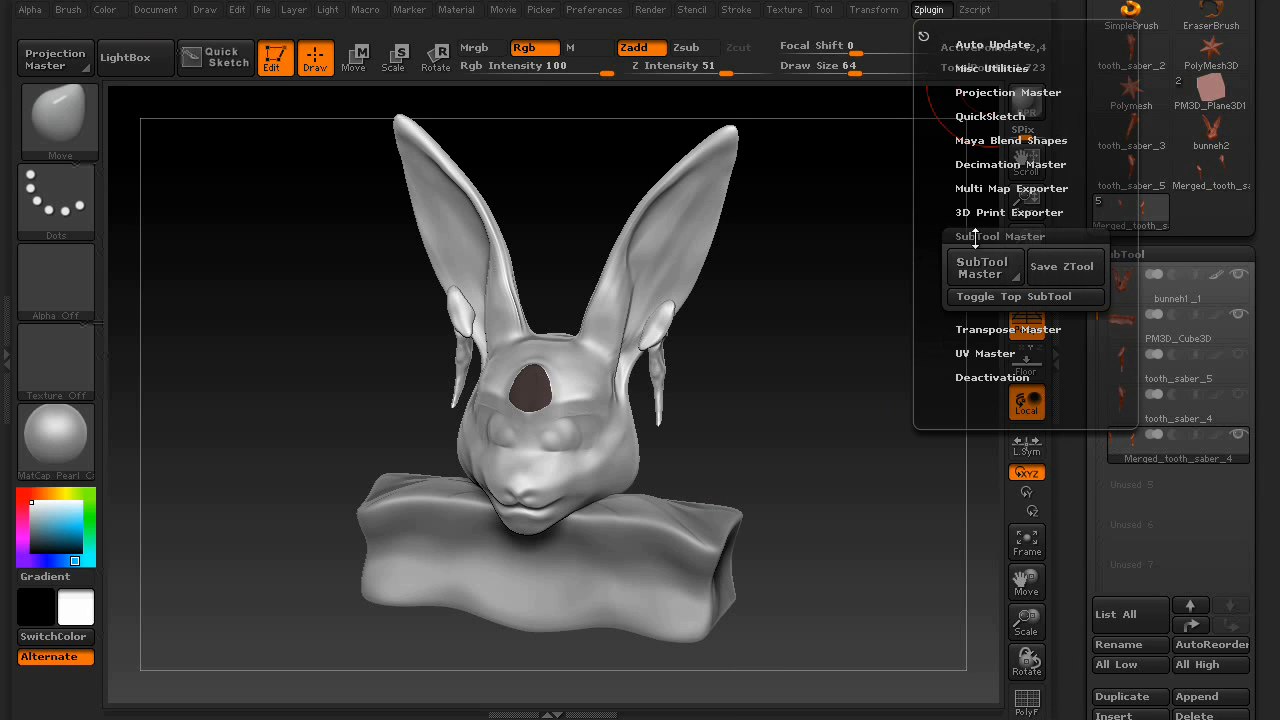
click(983, 268)
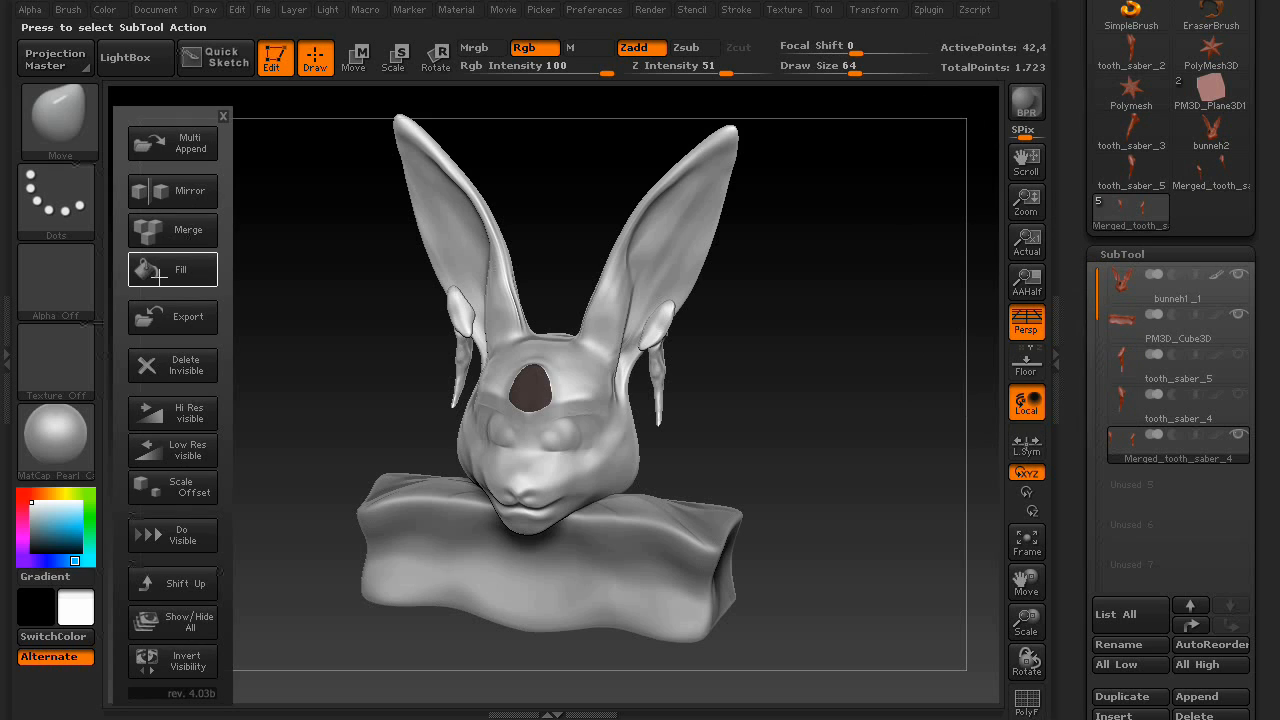
click(172, 269)
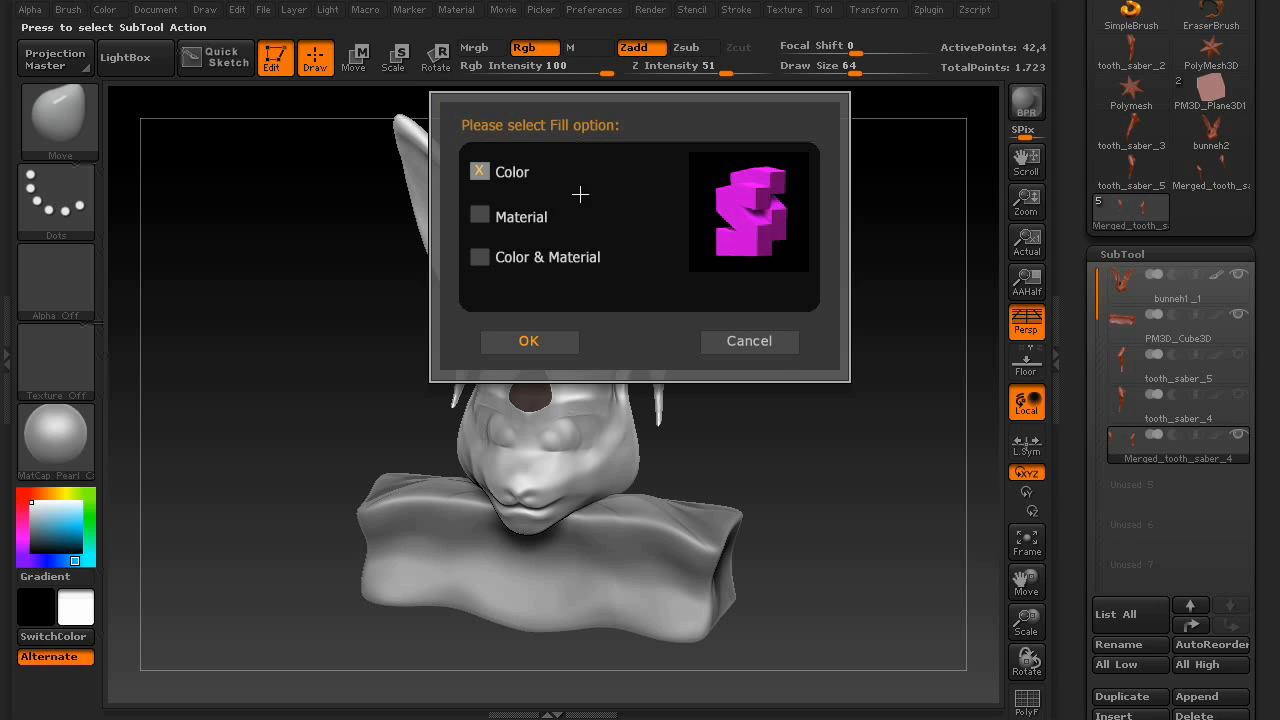
mouse_move(623, 266)
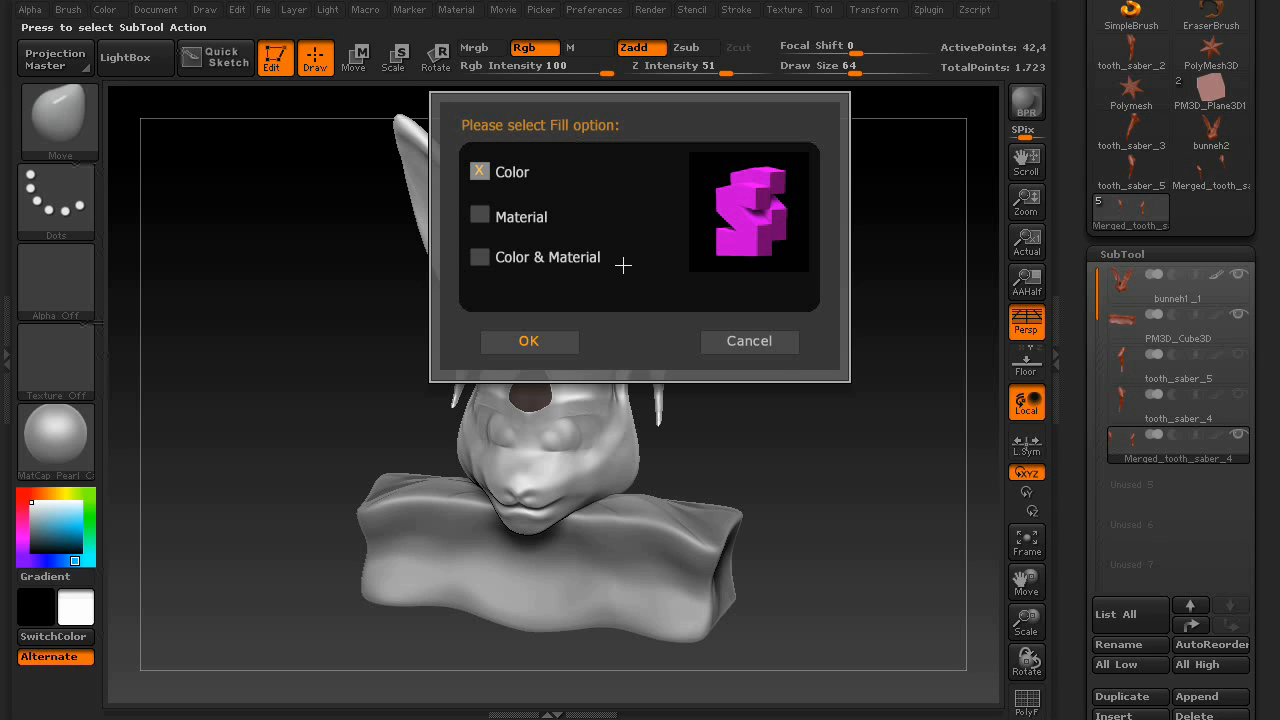
click(529, 341)
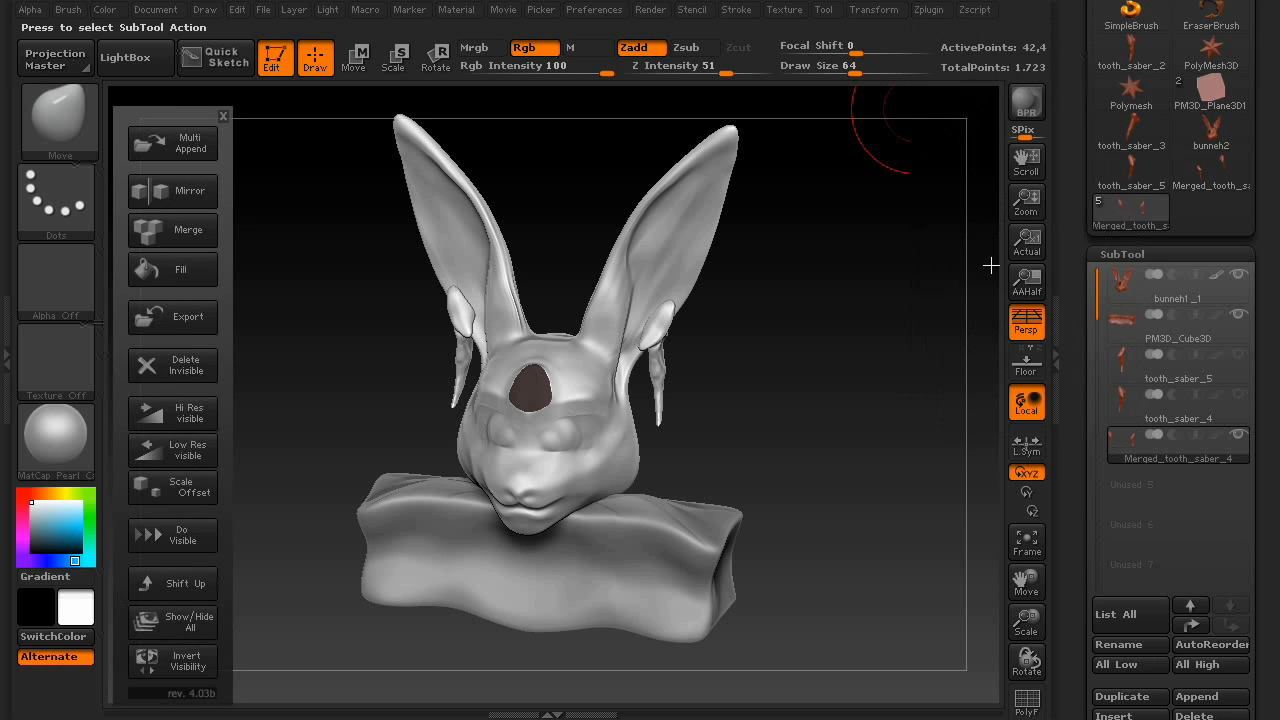
click(172, 269)
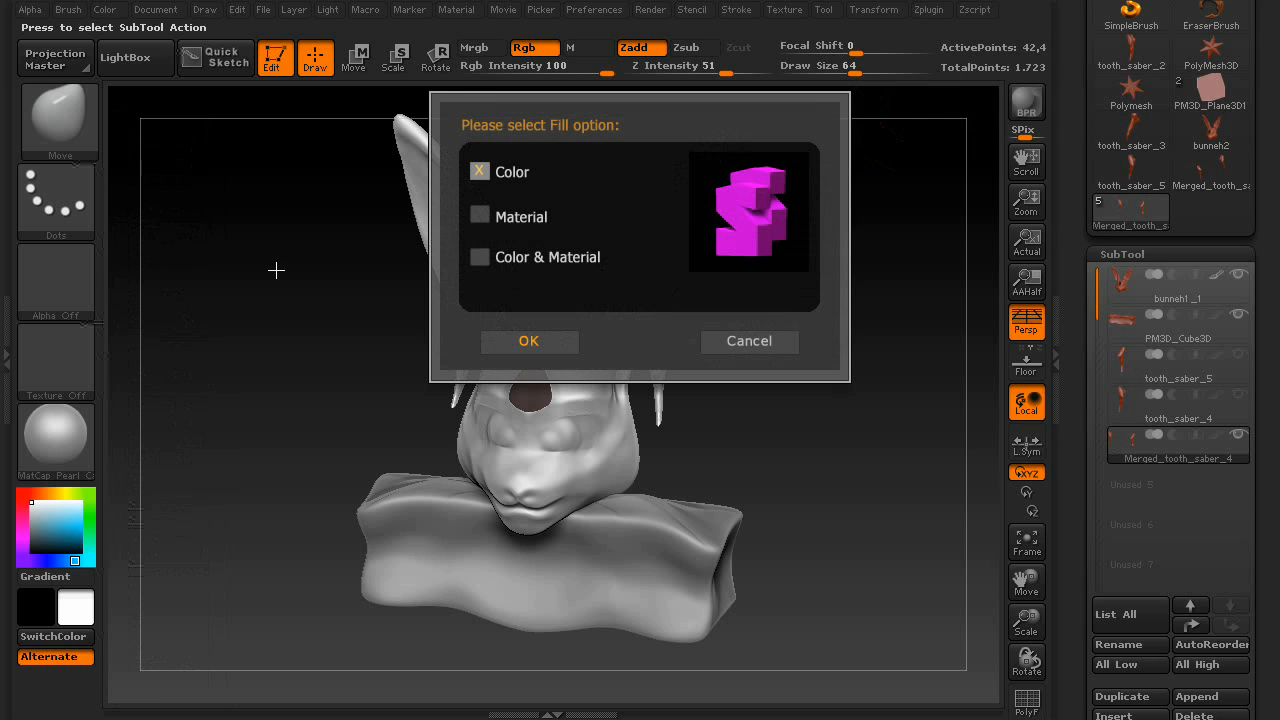
mouse_move(529, 342)
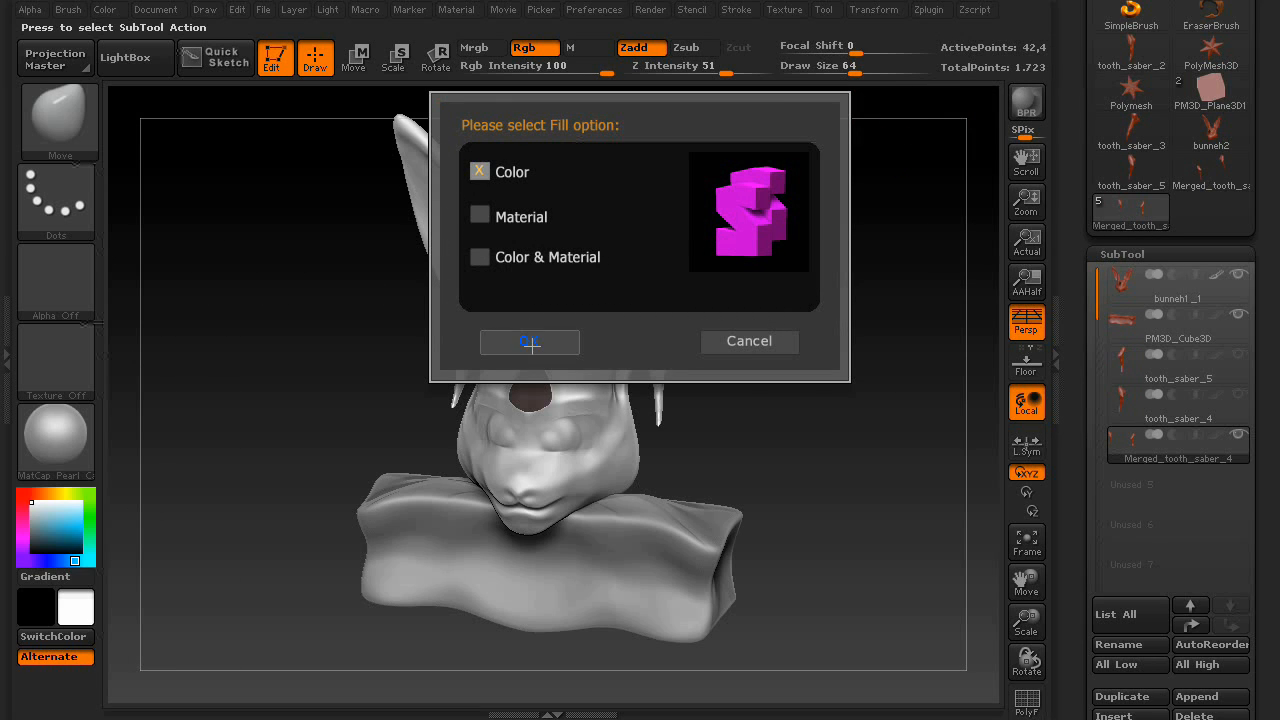
click(529, 341)
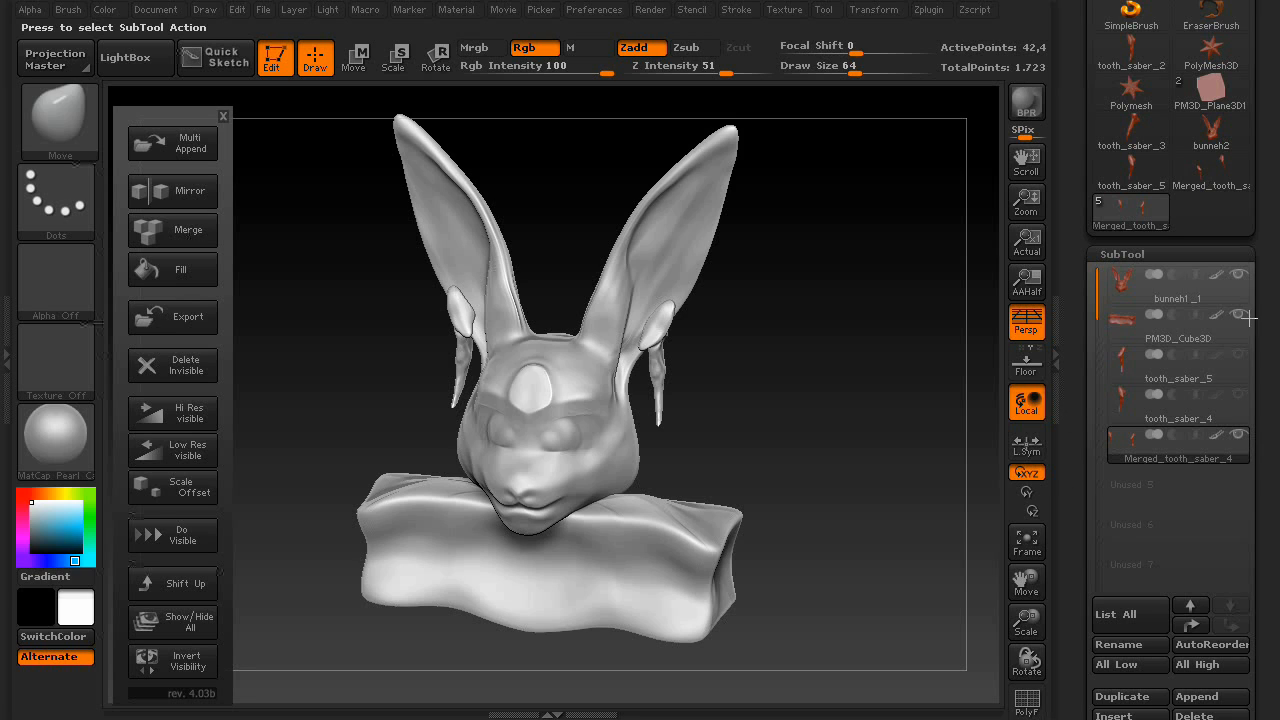
mouse_move(1203, 295)
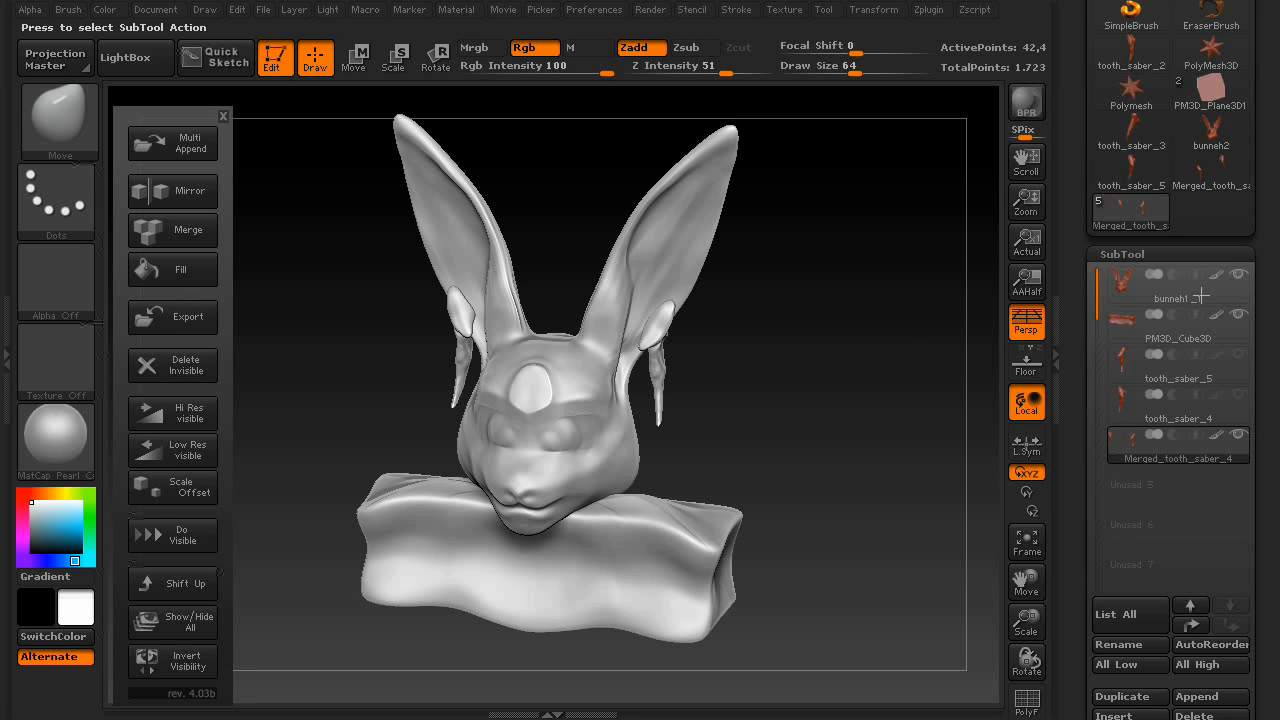
Set visible subtools to Low Res, then Hi Res, and reopen SubTool Master
click(172, 412)
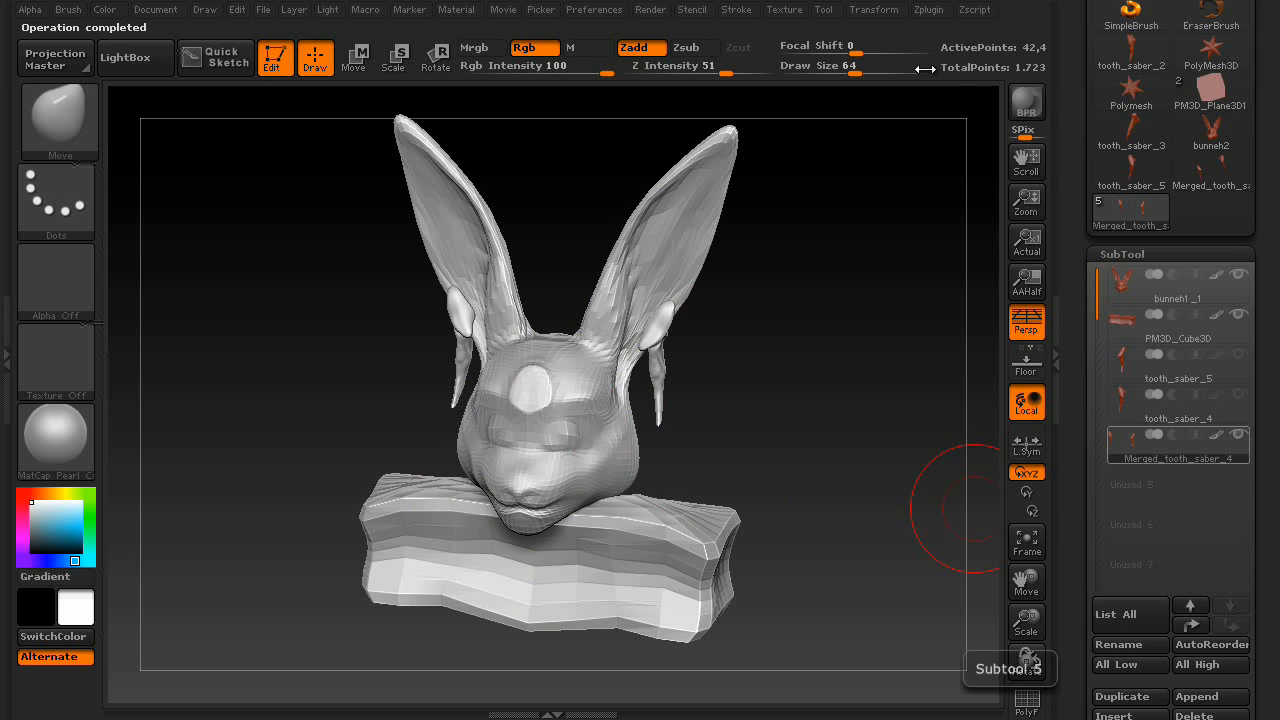
click(1009, 669)
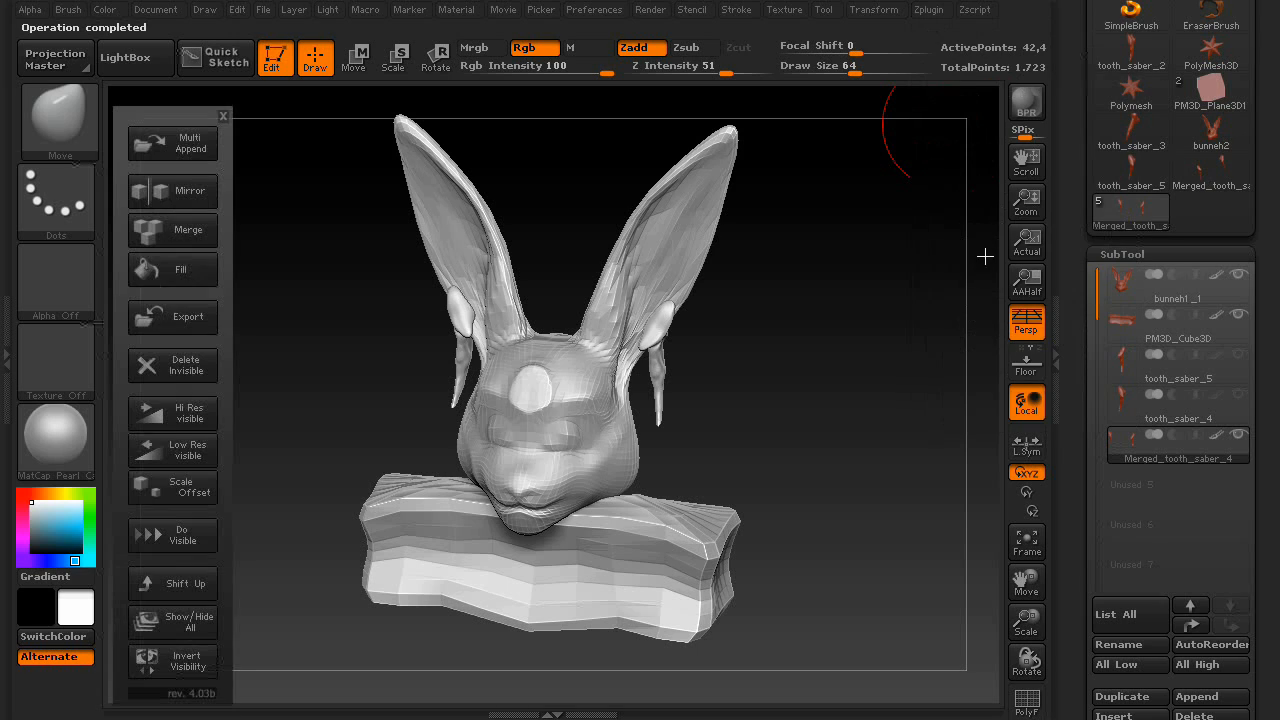
click(1177, 298)
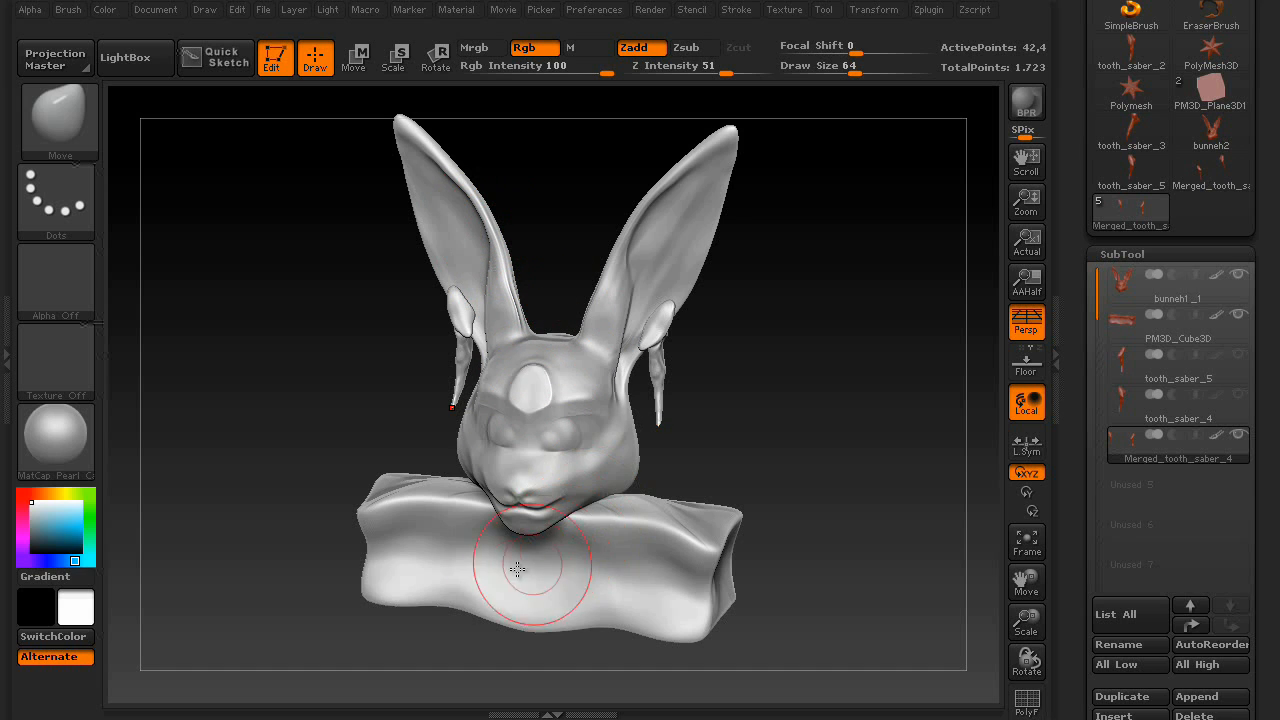
click(929, 9)
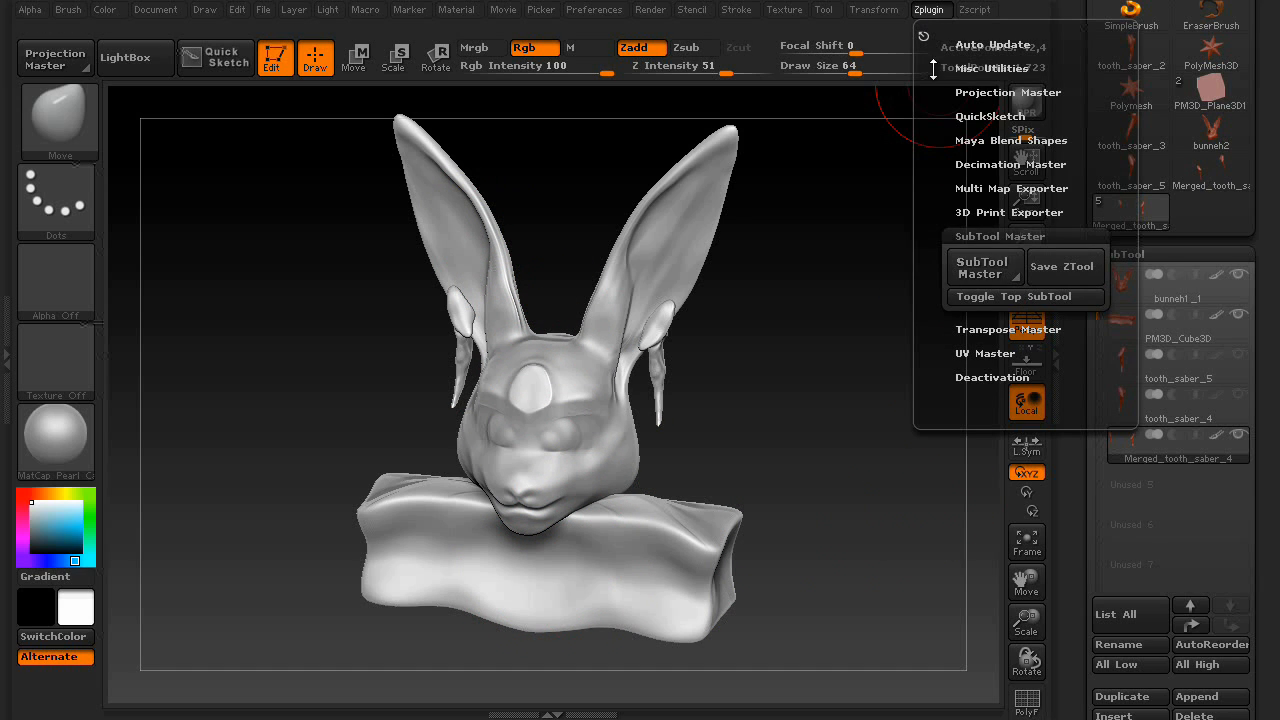
click(983, 268)
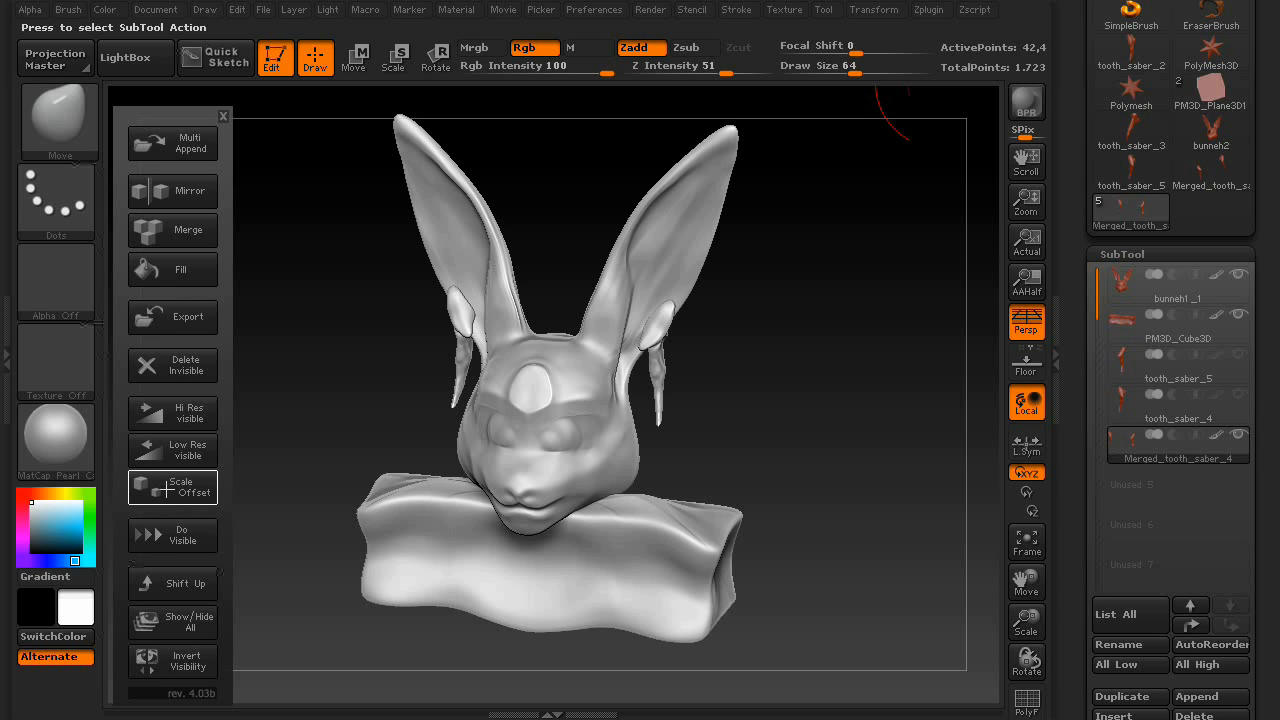
mouse_move(520, 232)
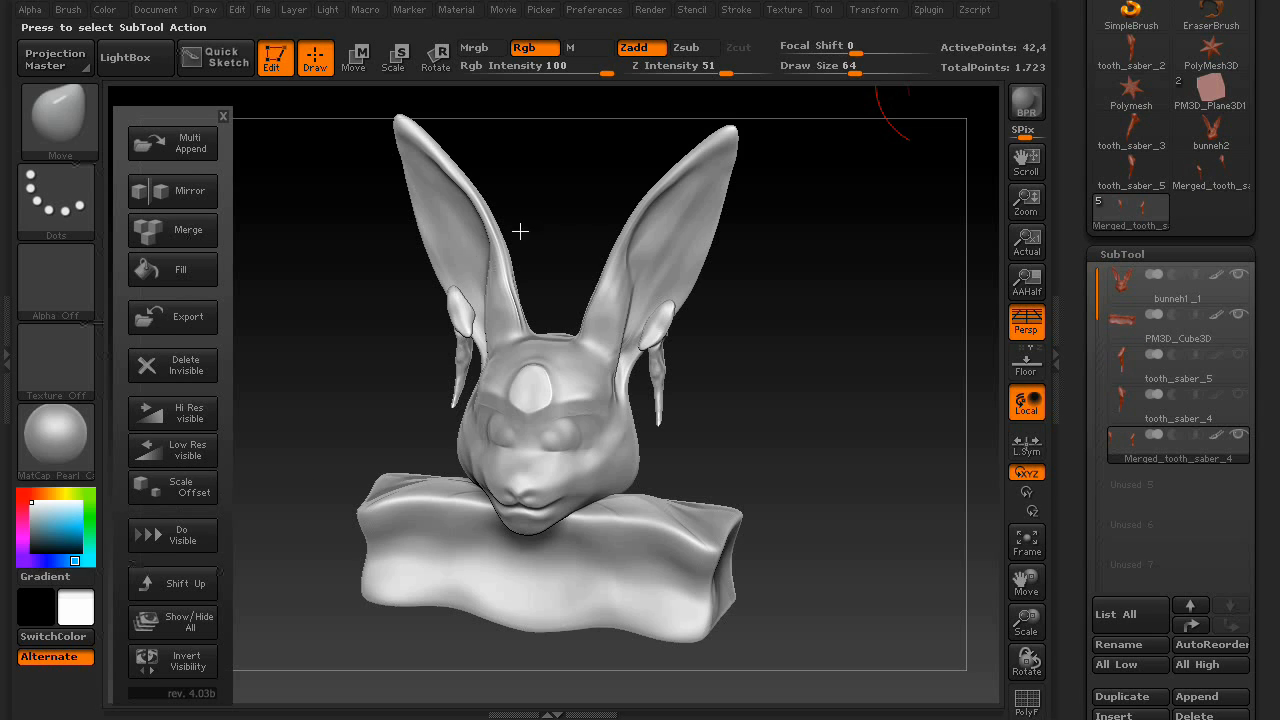
mouse_move(801, 530)
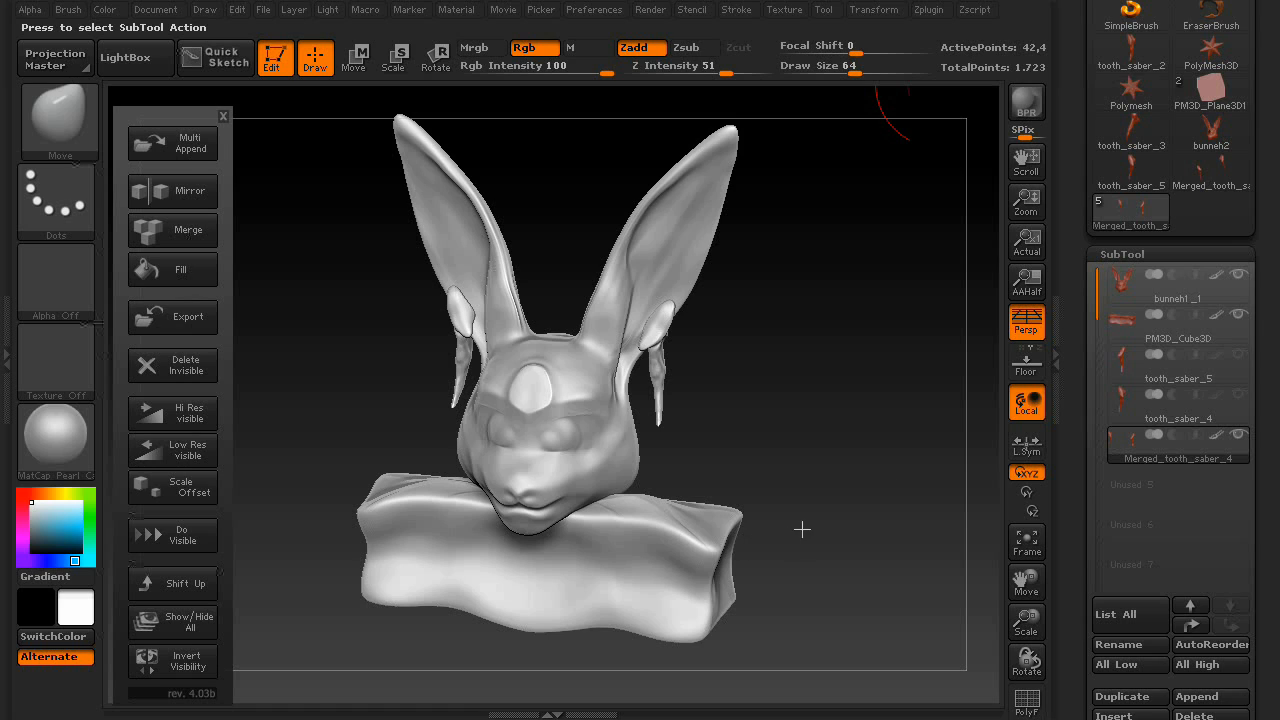
mouse_move(1068, 337)
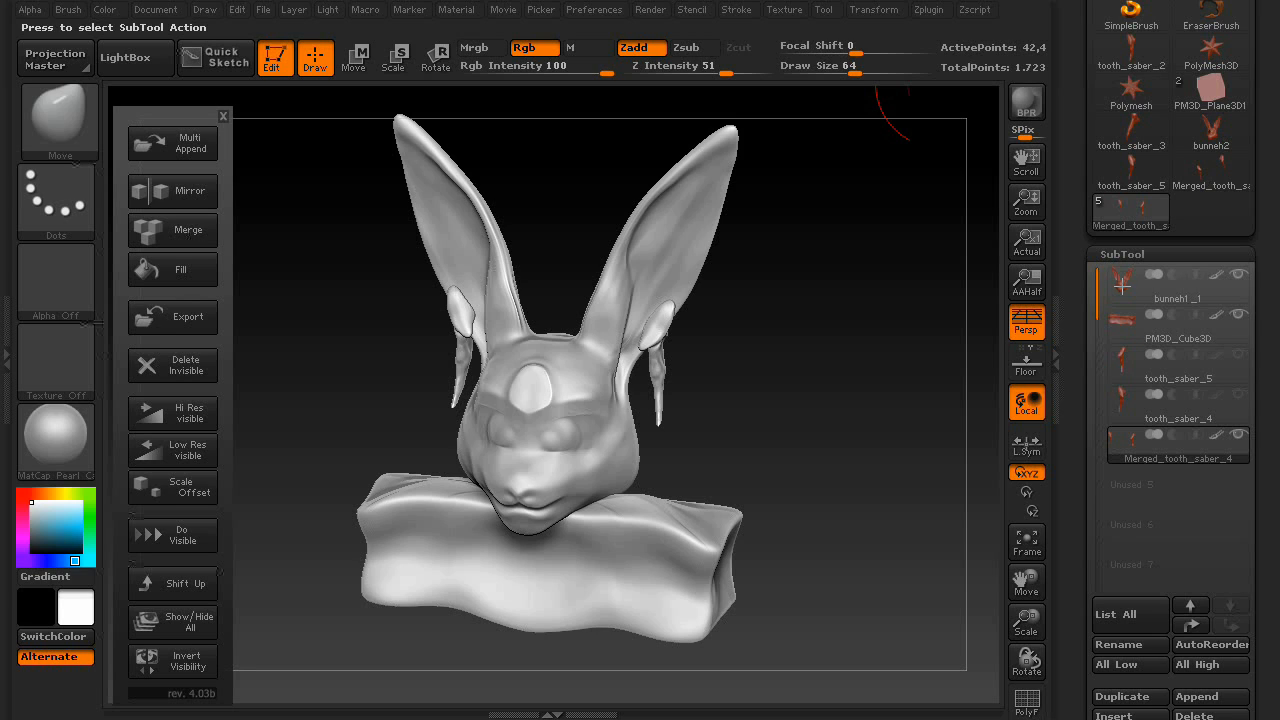
mouse_move(663, 395)
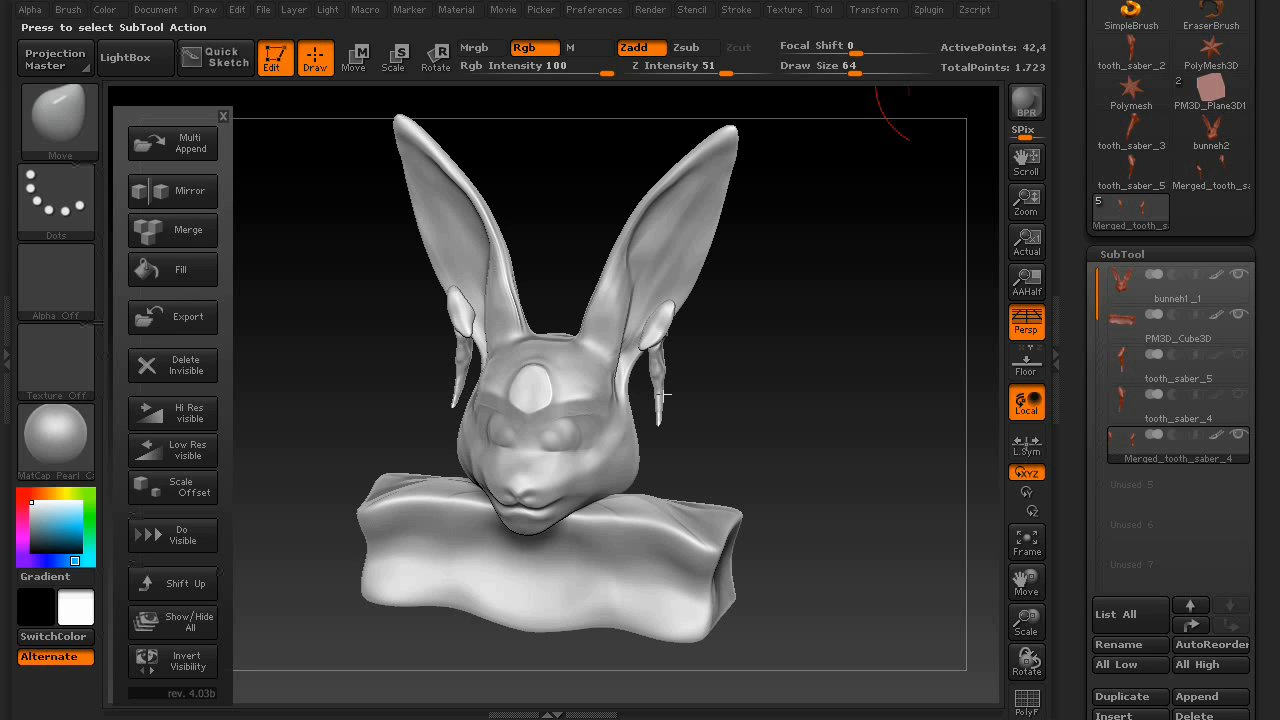
mouse_move(532, 474)
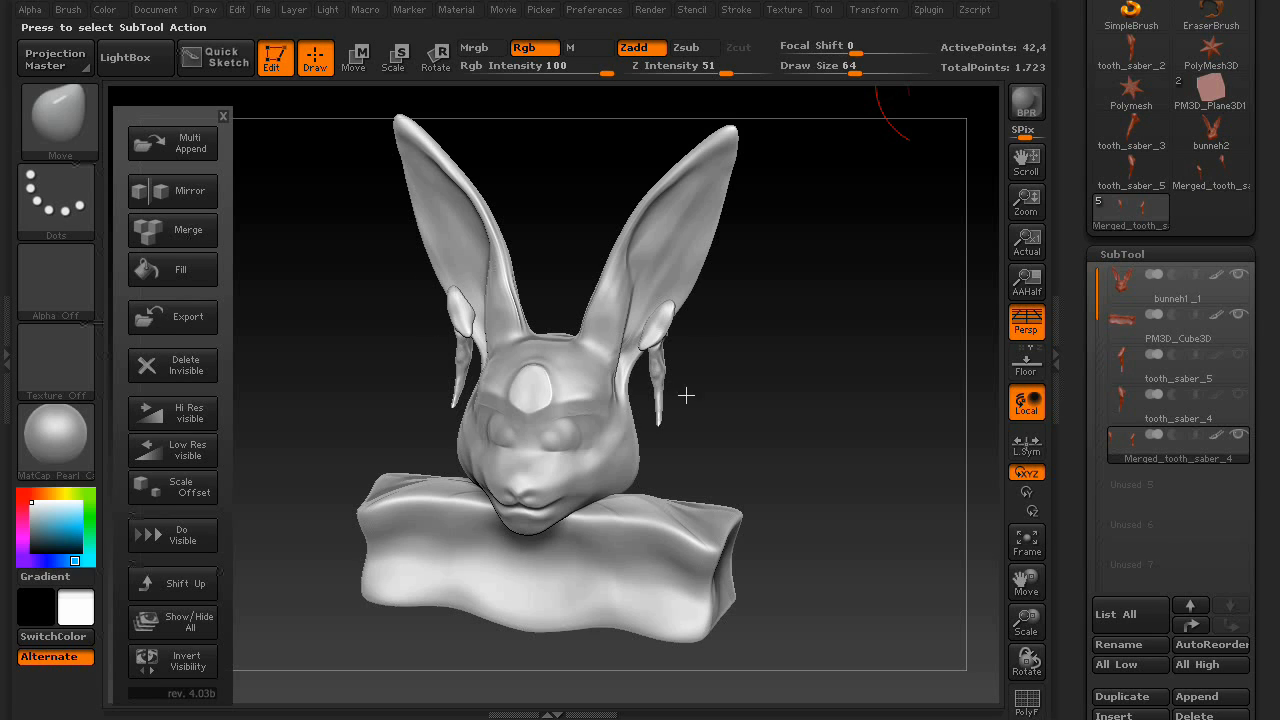
mouse_move(534, 482)
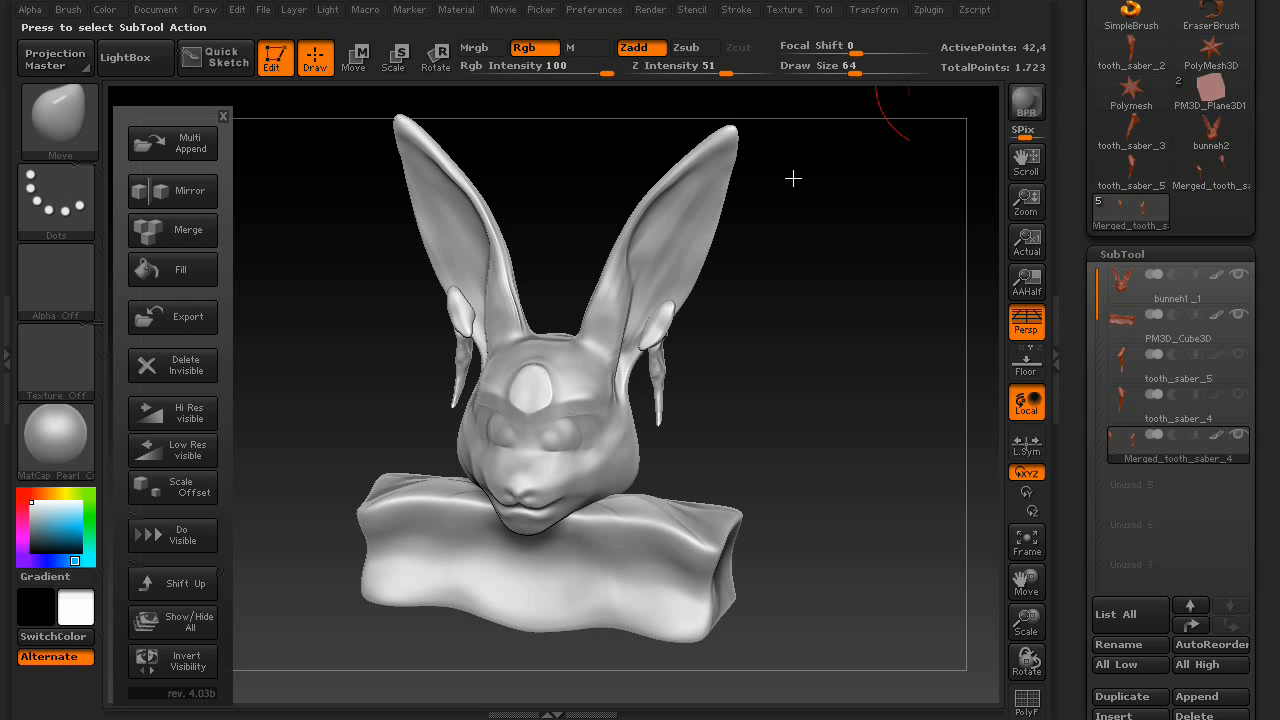
mouse_move(611, 682)
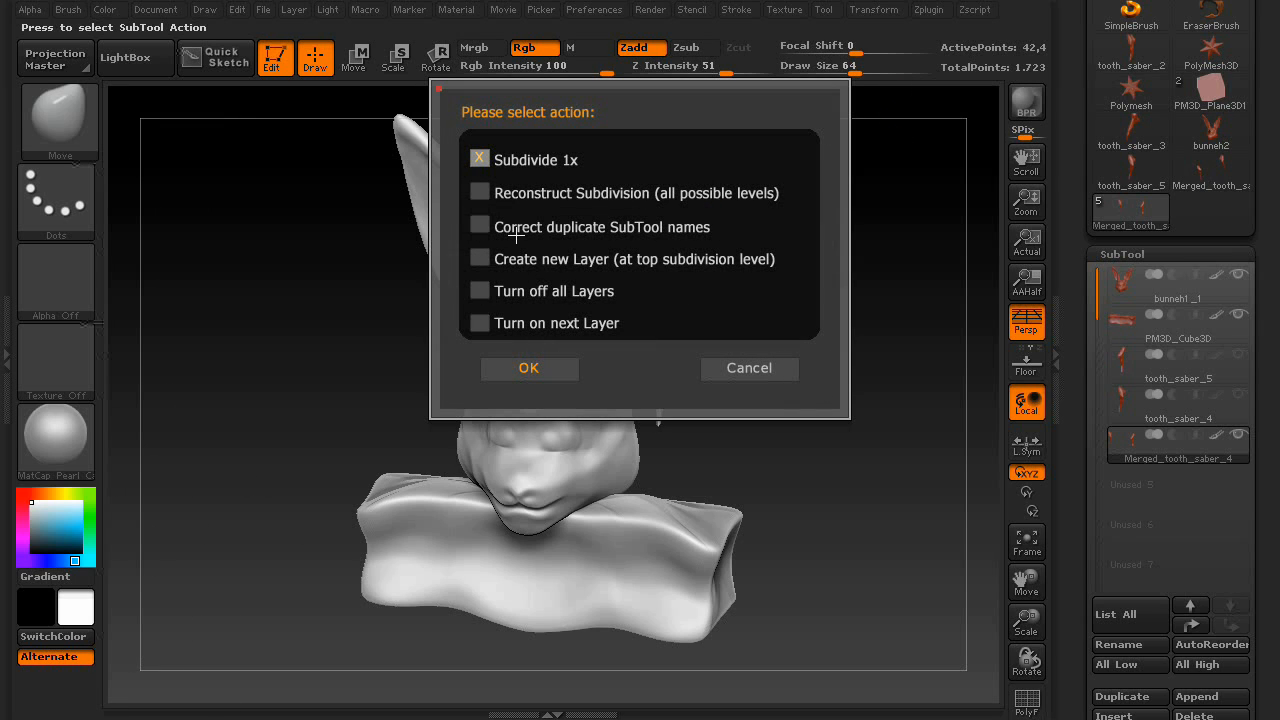
mouse_move(461, 360)
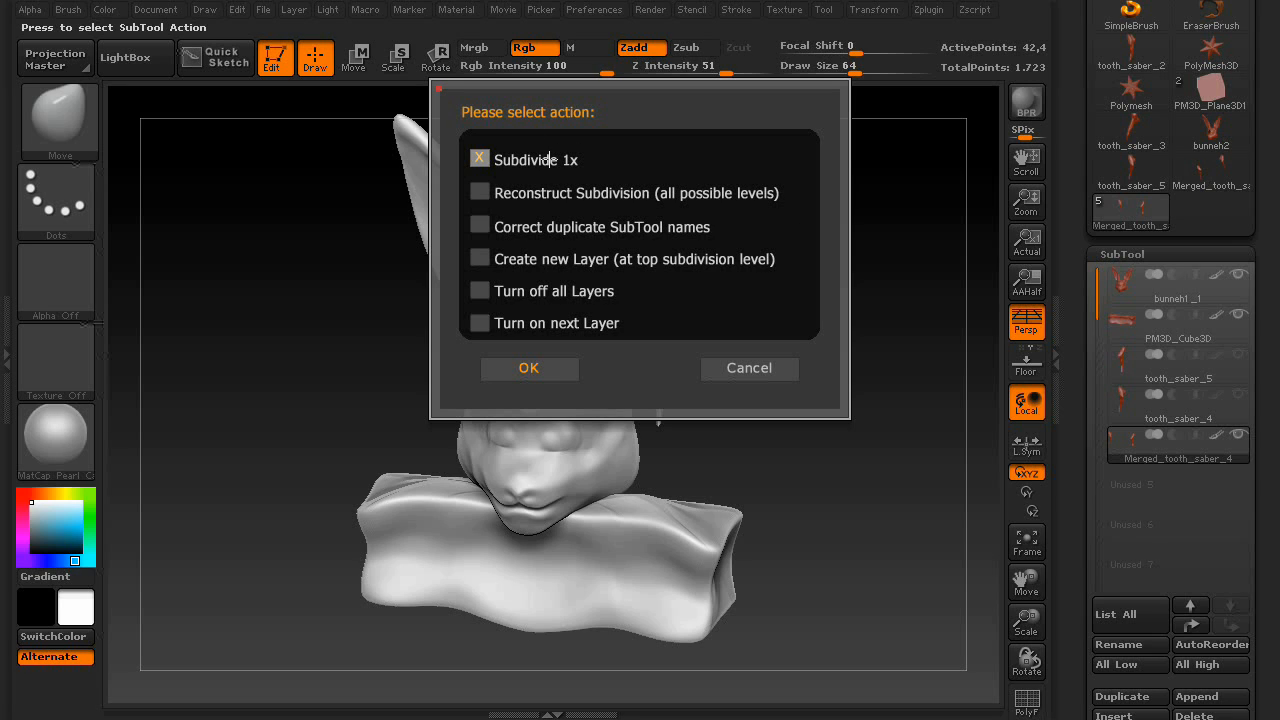
mouse_move(633, 193)
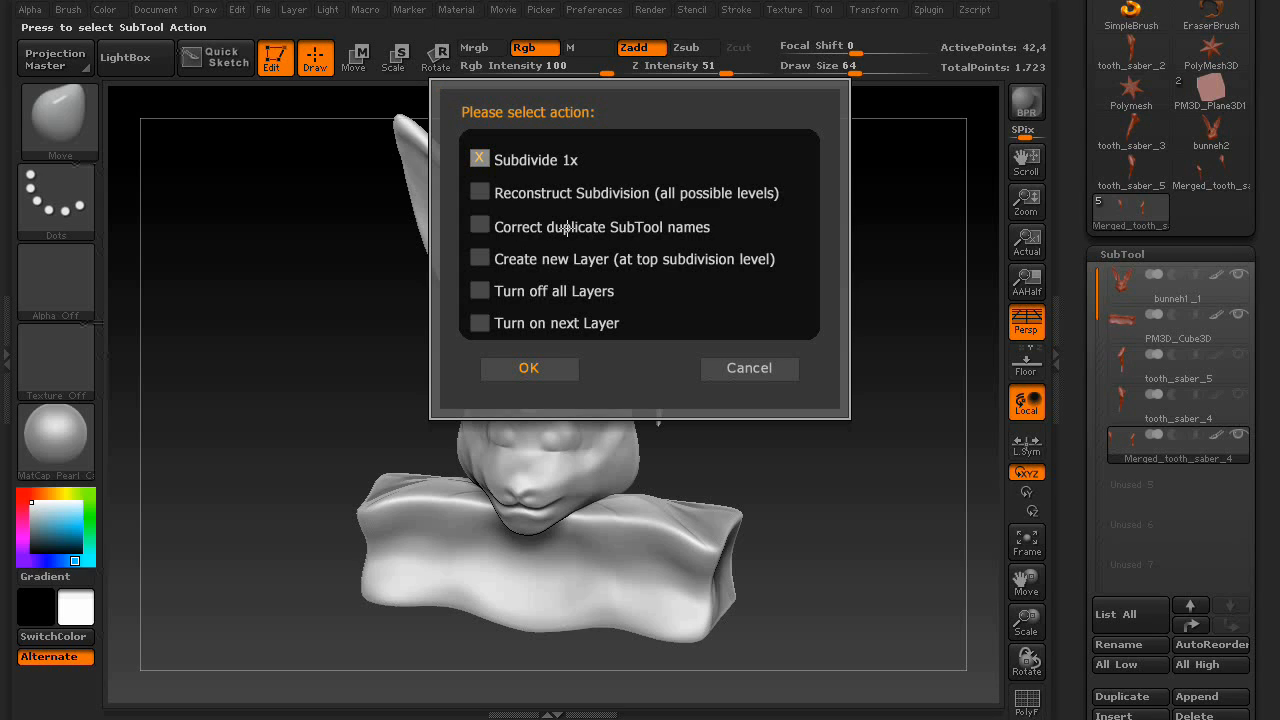
mouse_move(505, 264)
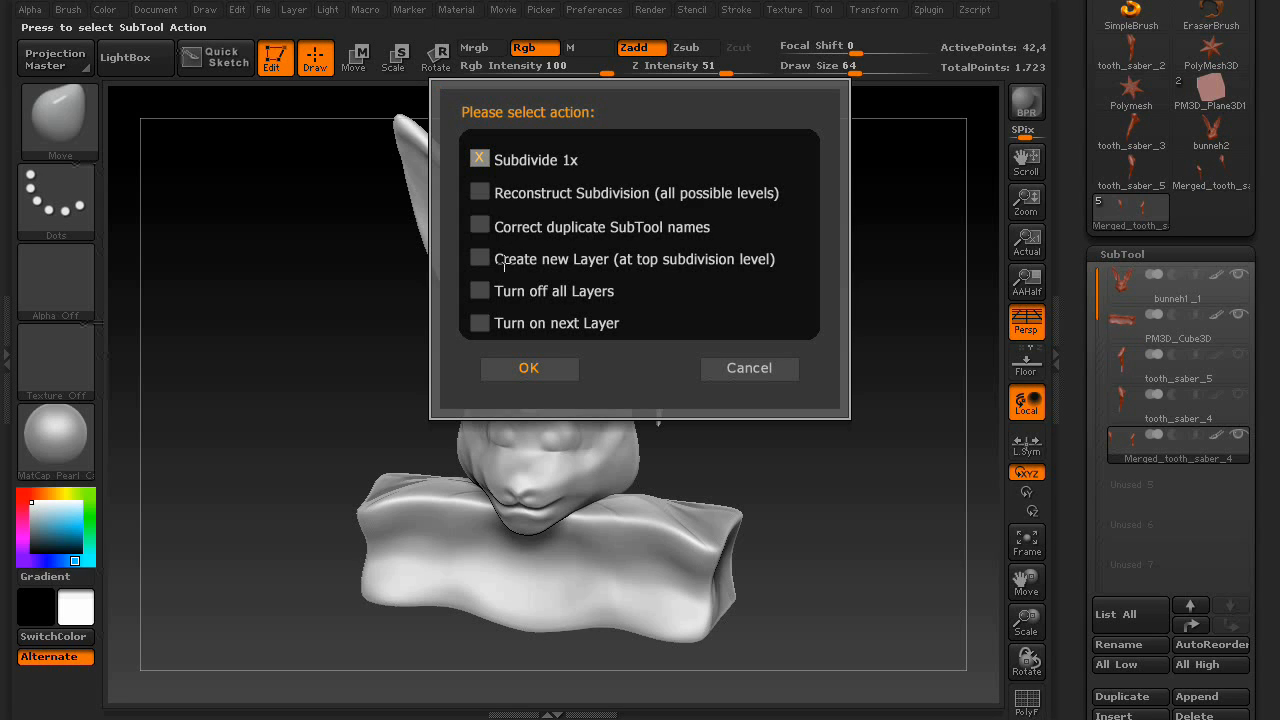
mouse_move(740, 261)
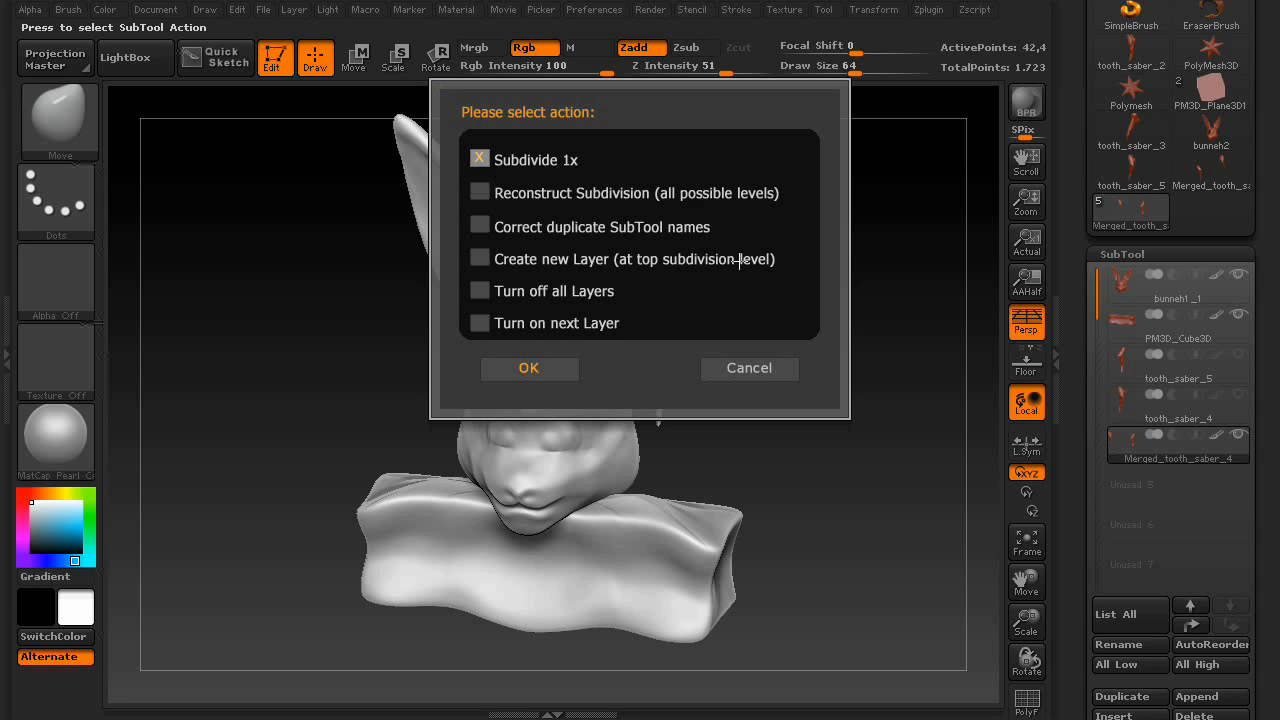
mouse_move(710, 304)
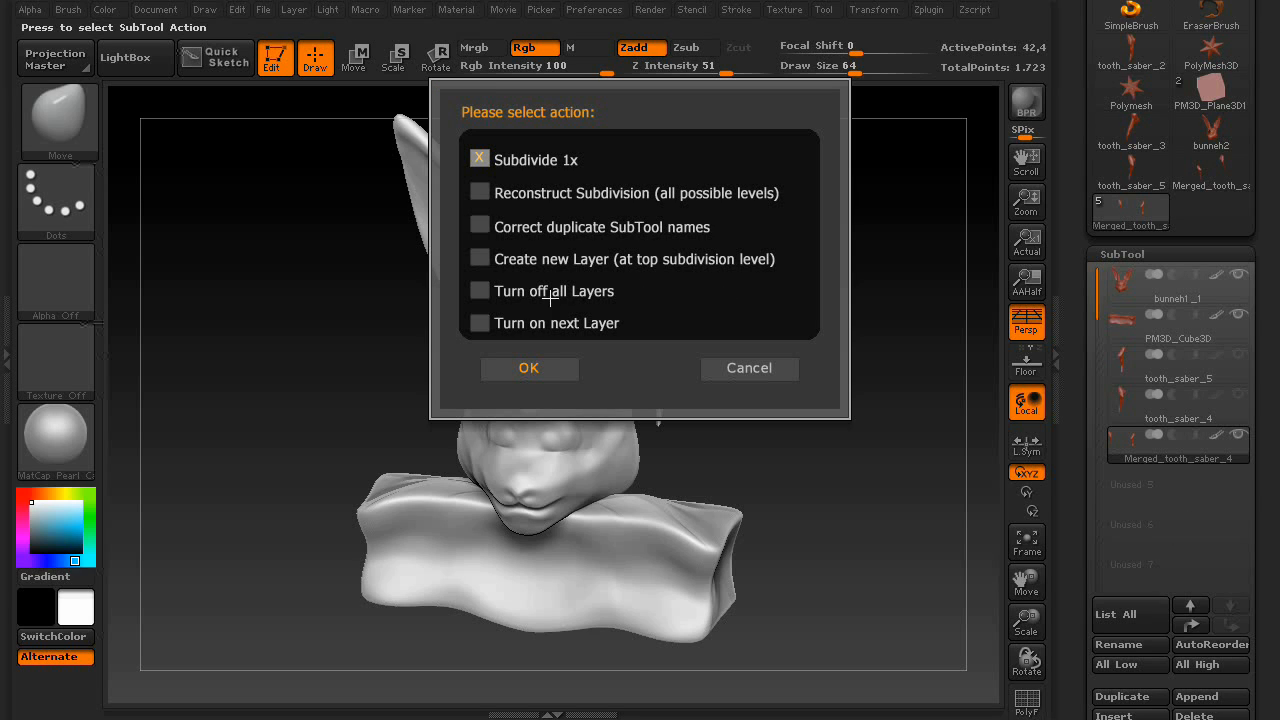
mouse_move(631, 331)
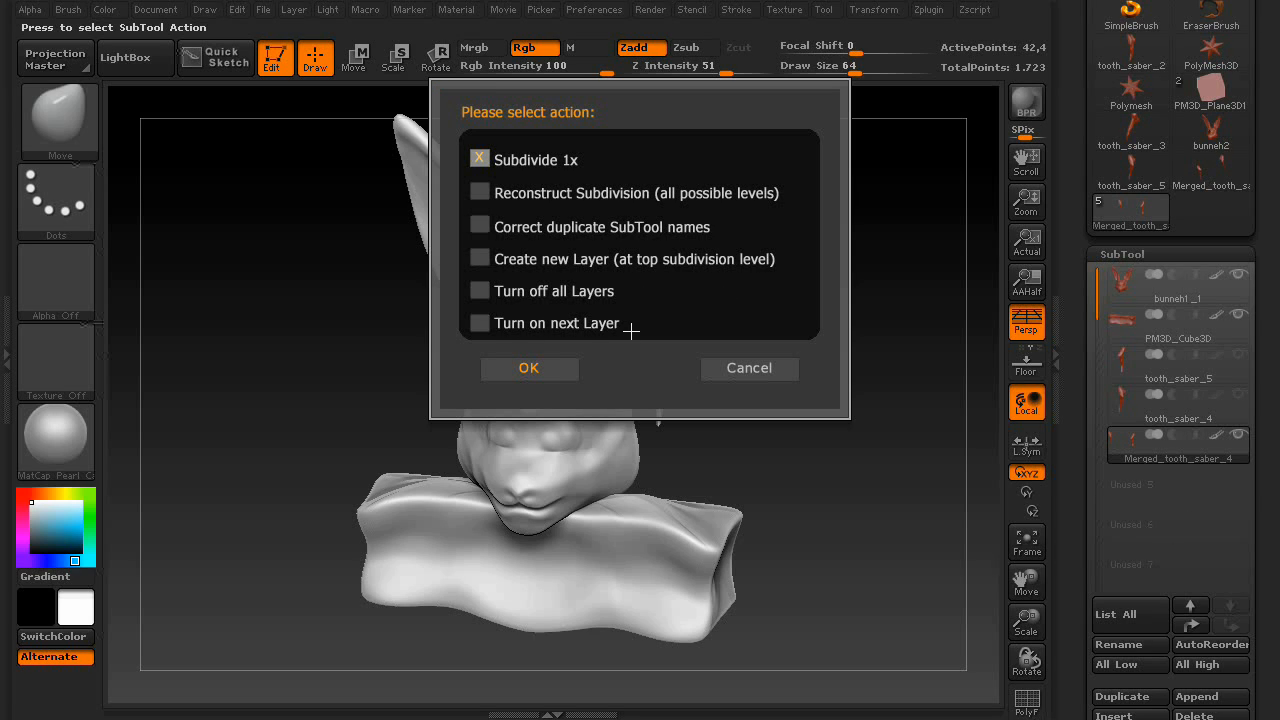
Dismiss the Subdivide, Reconstruct Subdivision and Layer action options
click(749, 368)
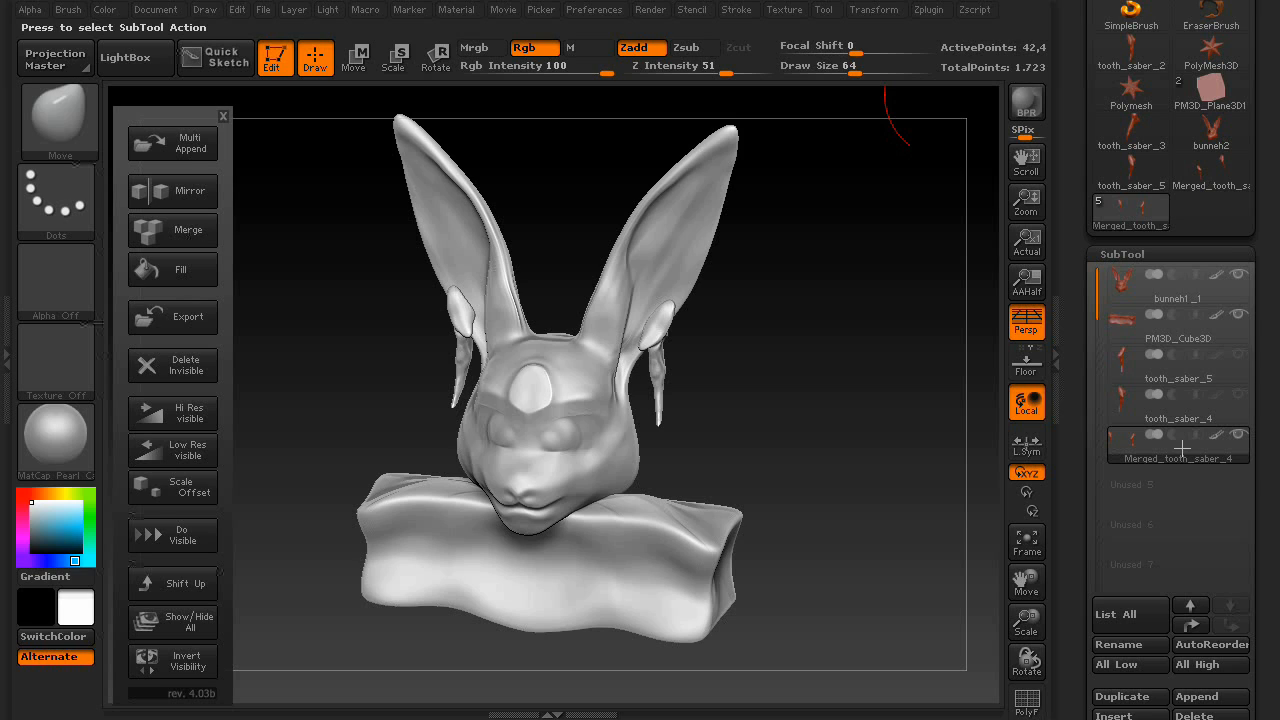
mouse_move(1135, 330)
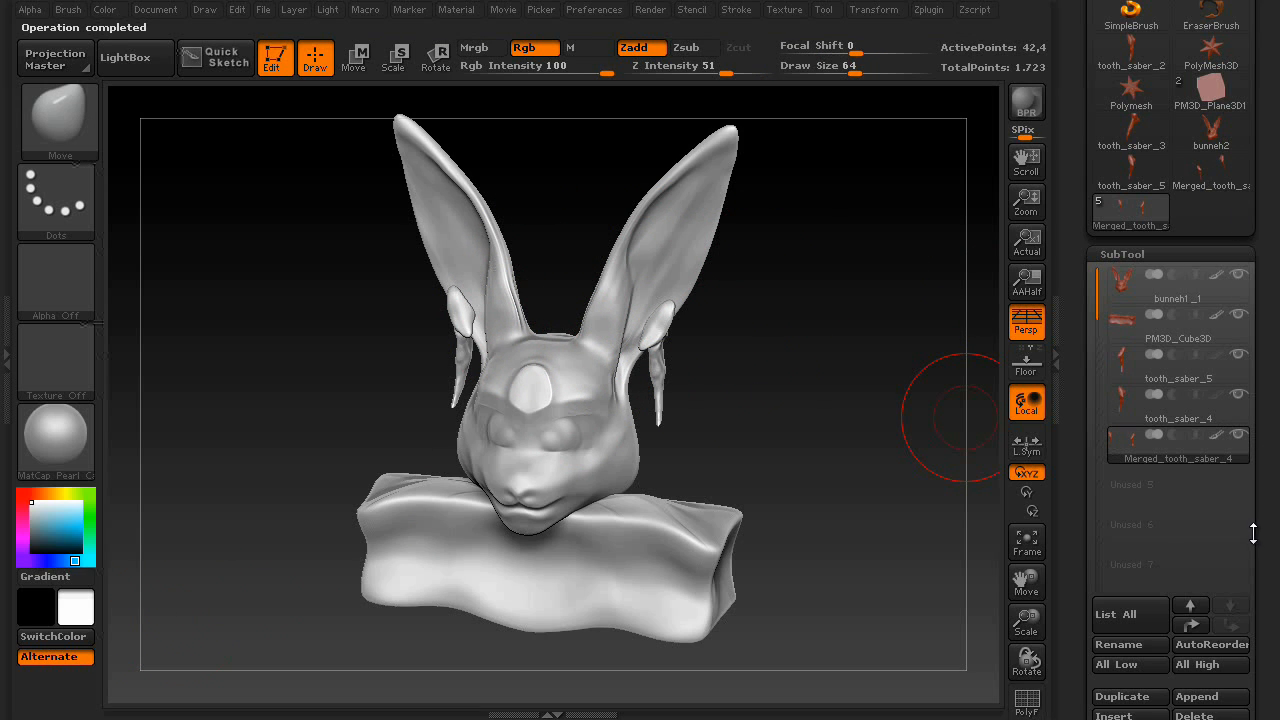
Open the Zplugin menu once the visible-subtools SubTool Master action finishes
click(929, 9)
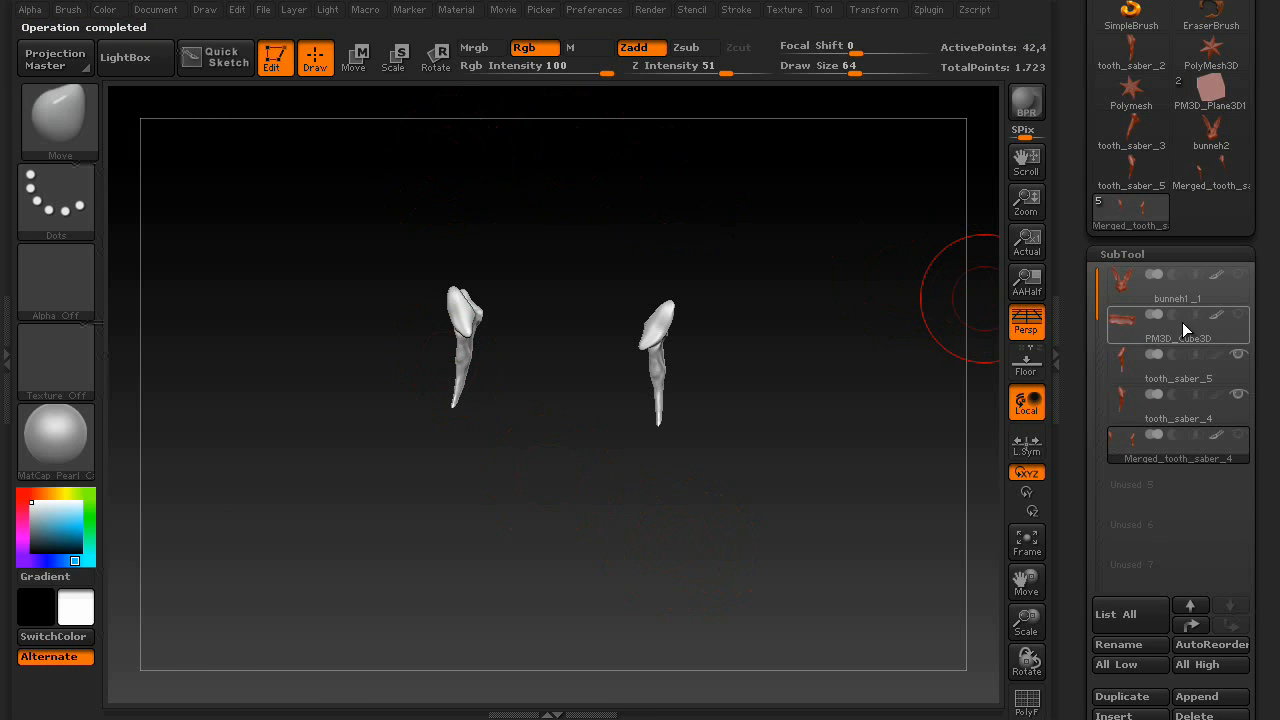
mouse_move(1177, 290)
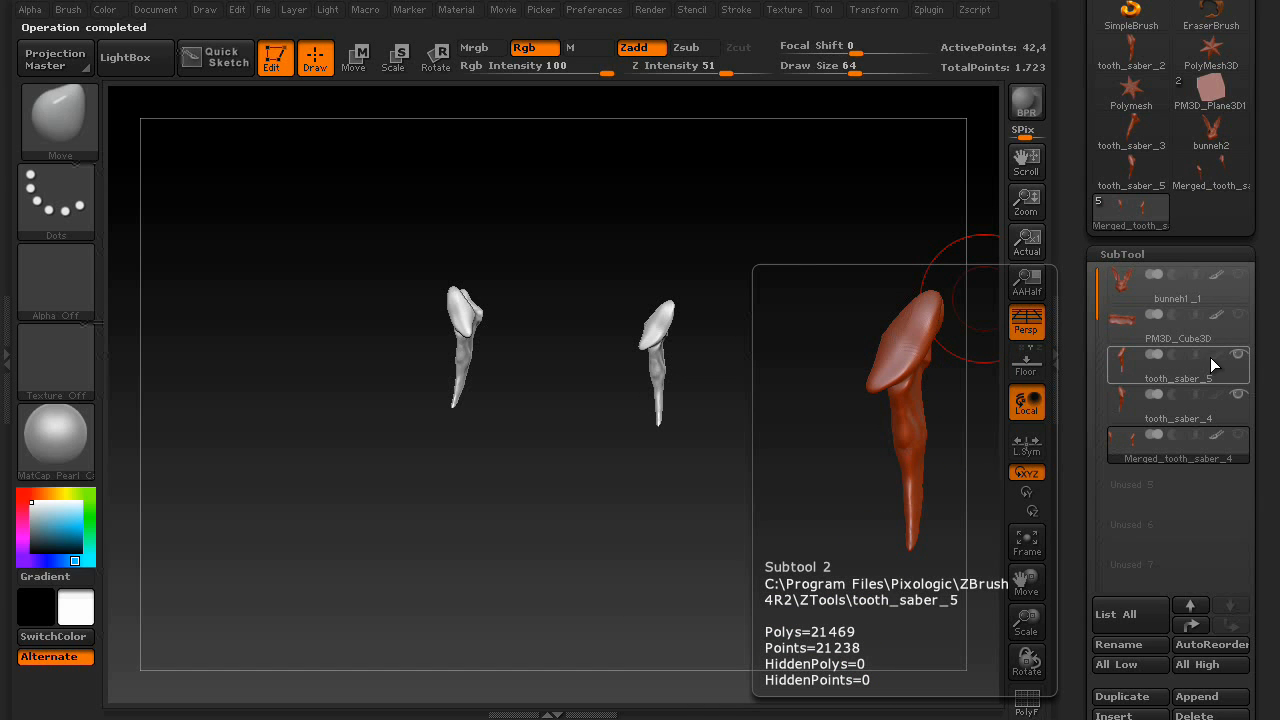
Restore the bunny head and cube plinth so the full bust shows again
click(928, 9)
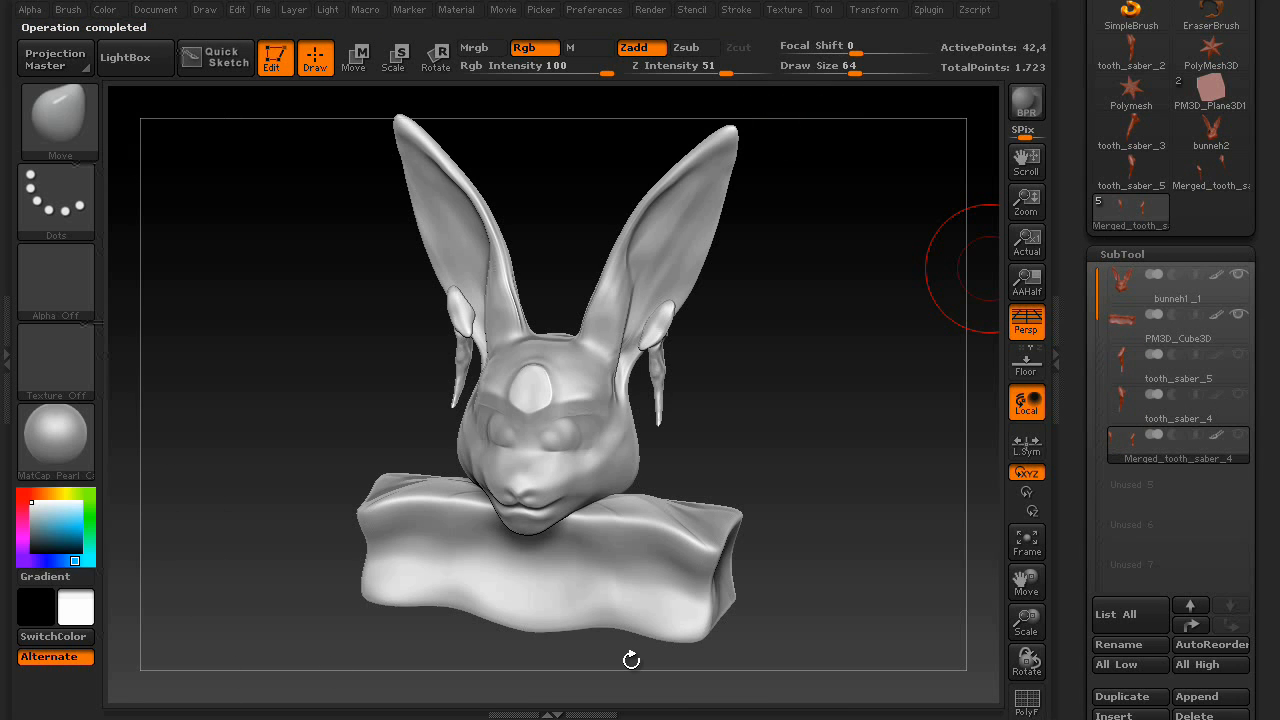
mouse_move(933, 17)
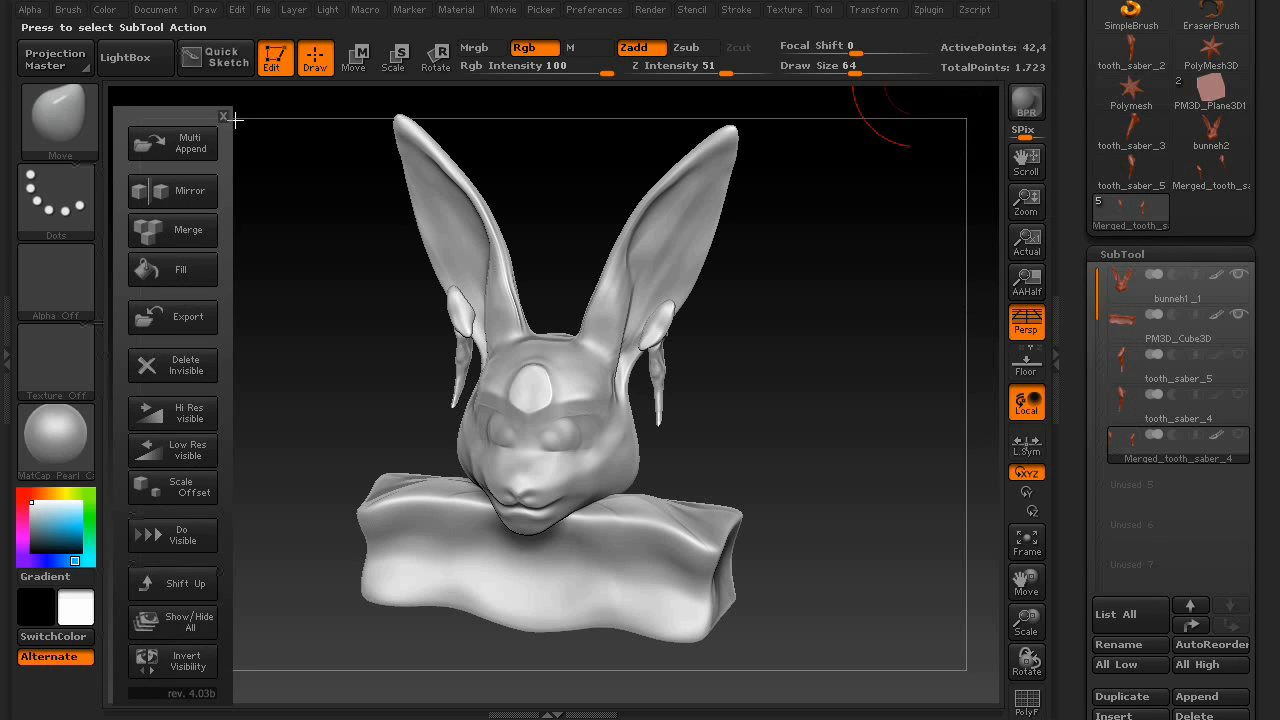
mouse_move(321, 659)
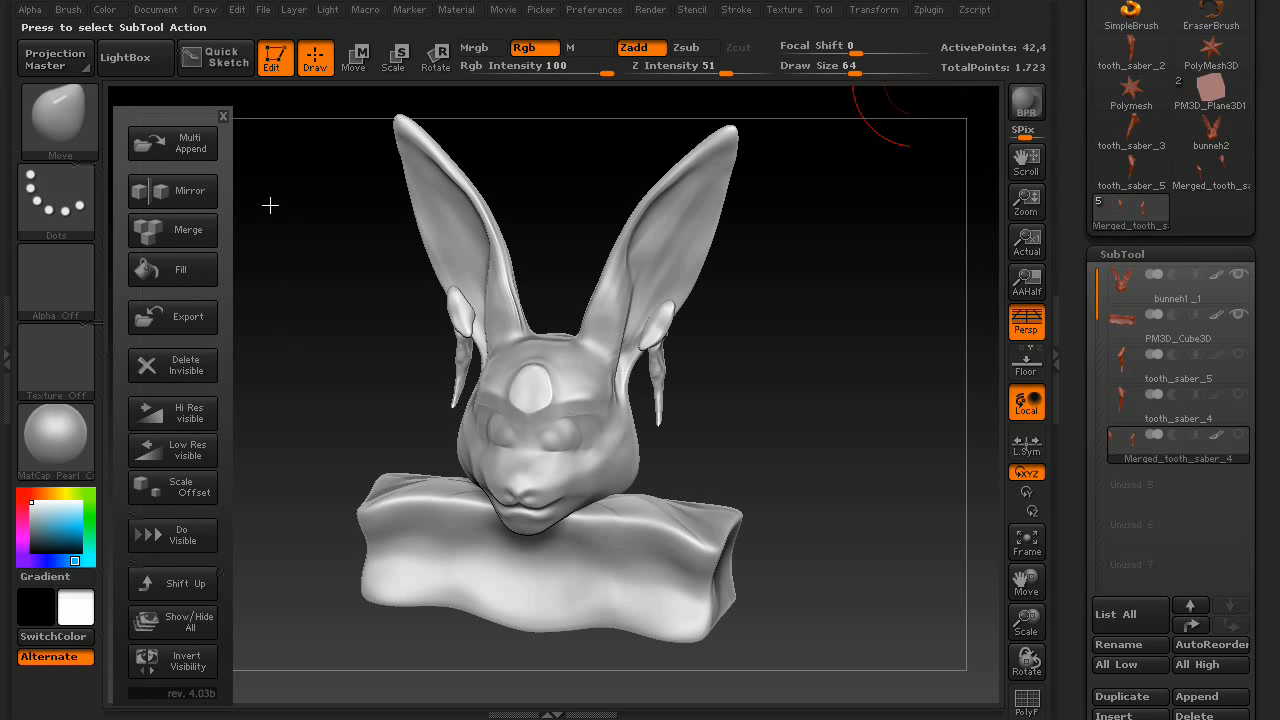
mouse_move(254, 144)
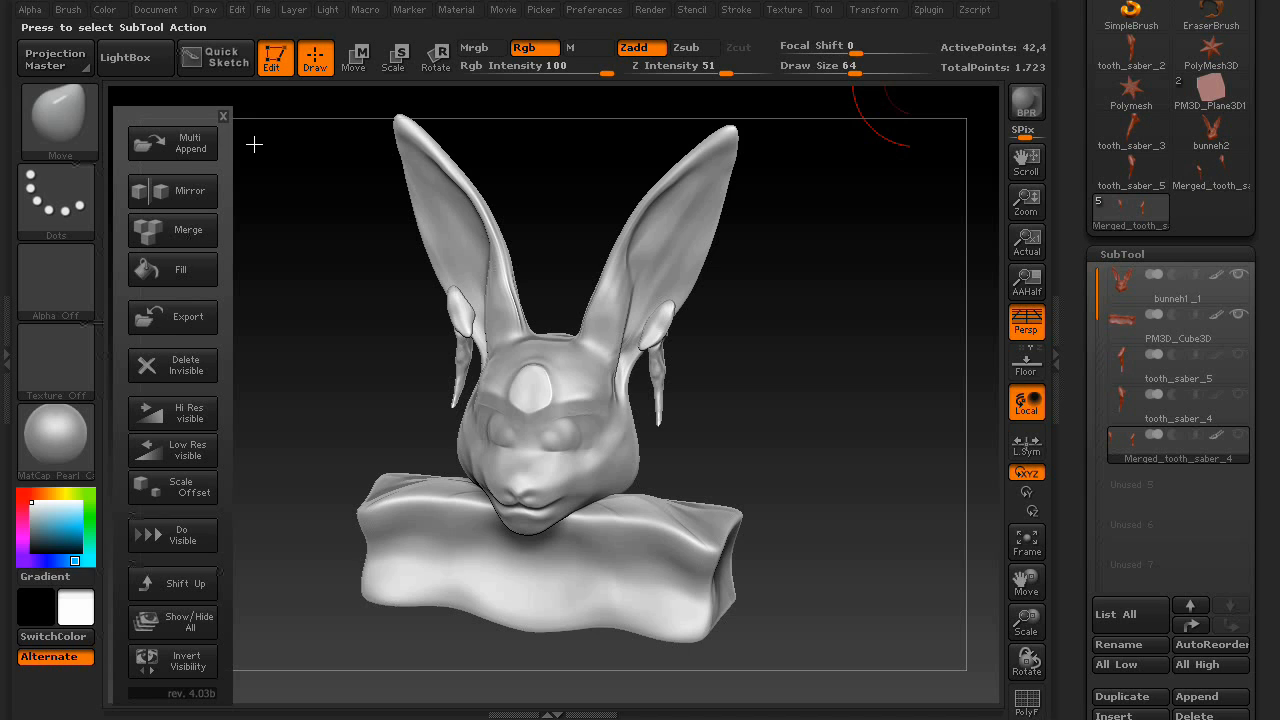